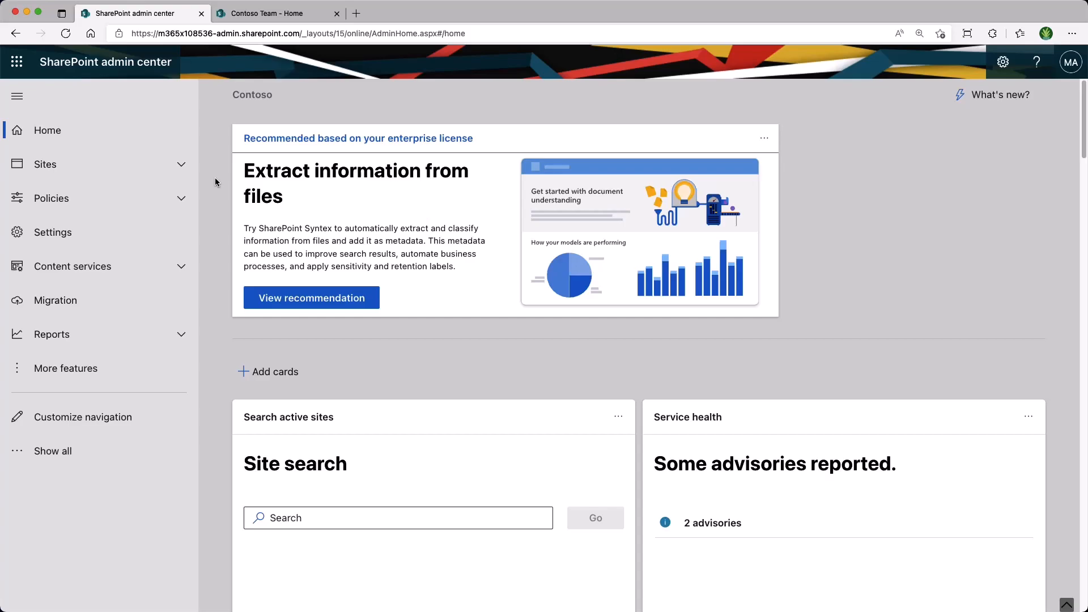
Step: Open the Term store from the admin center's Content services navigation
left_click(73, 266)
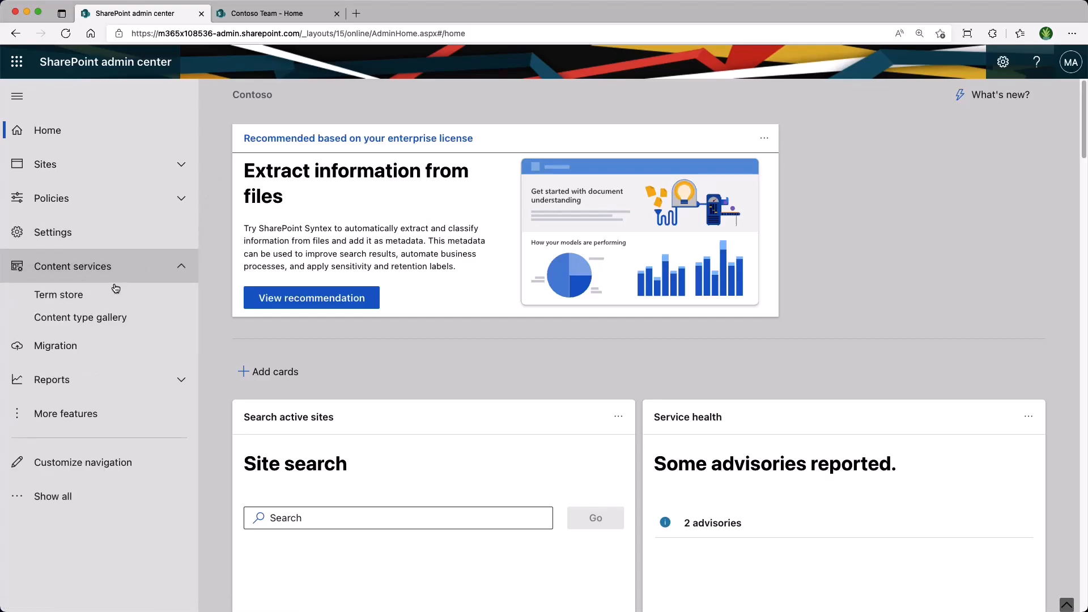
left_click(59, 294)
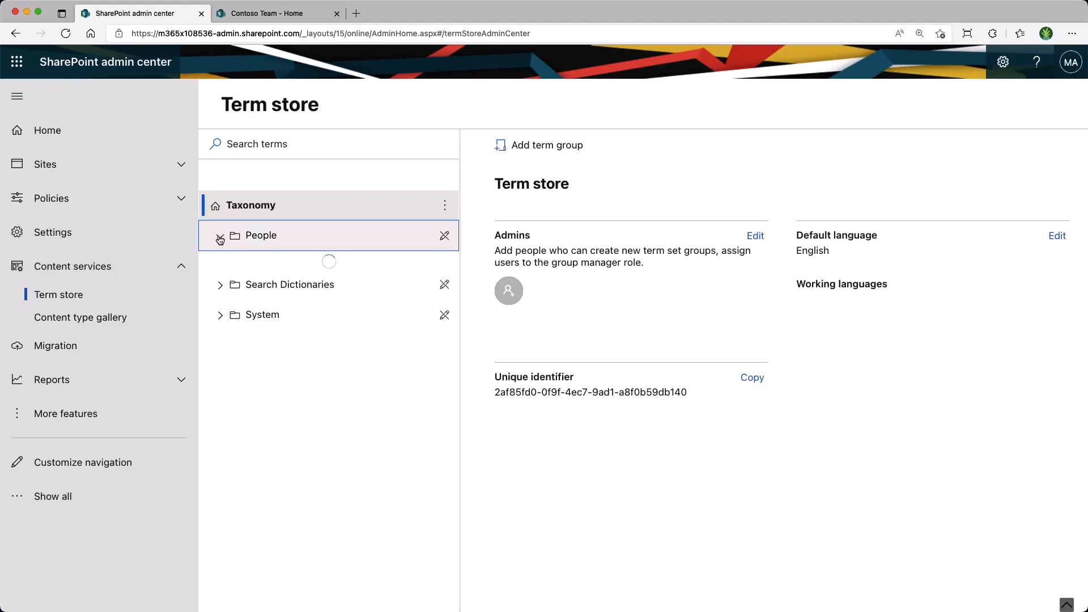
Step: Expand People and its Department term set to show Engineering, Finance, HR and IT
left_click(220, 235)
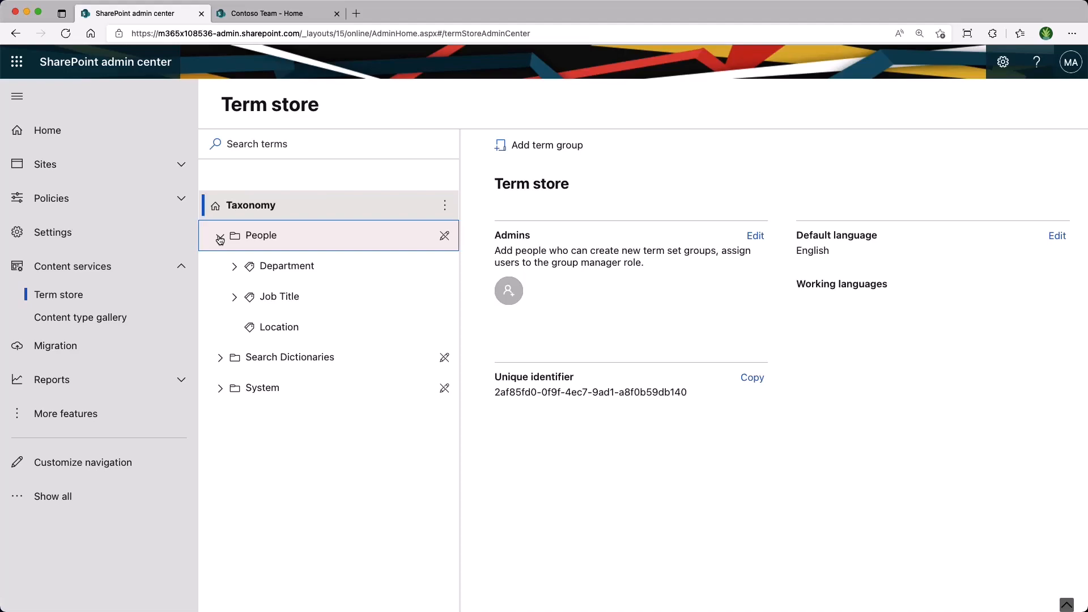
left_click(234, 266)
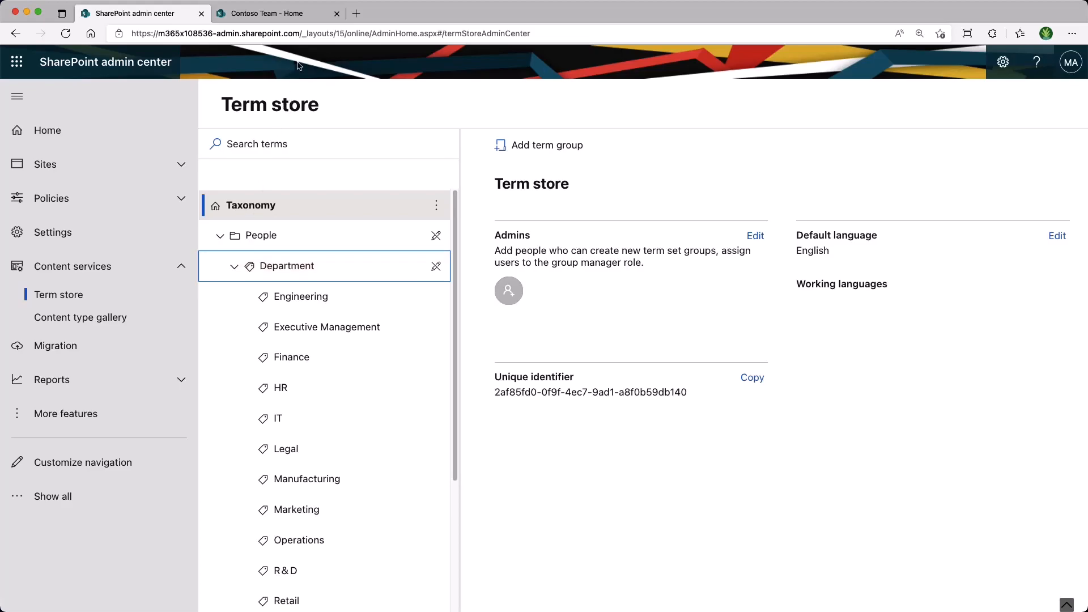
Step: Go to the Contoso Team site's settings and open Term store management
left_click(278, 13)
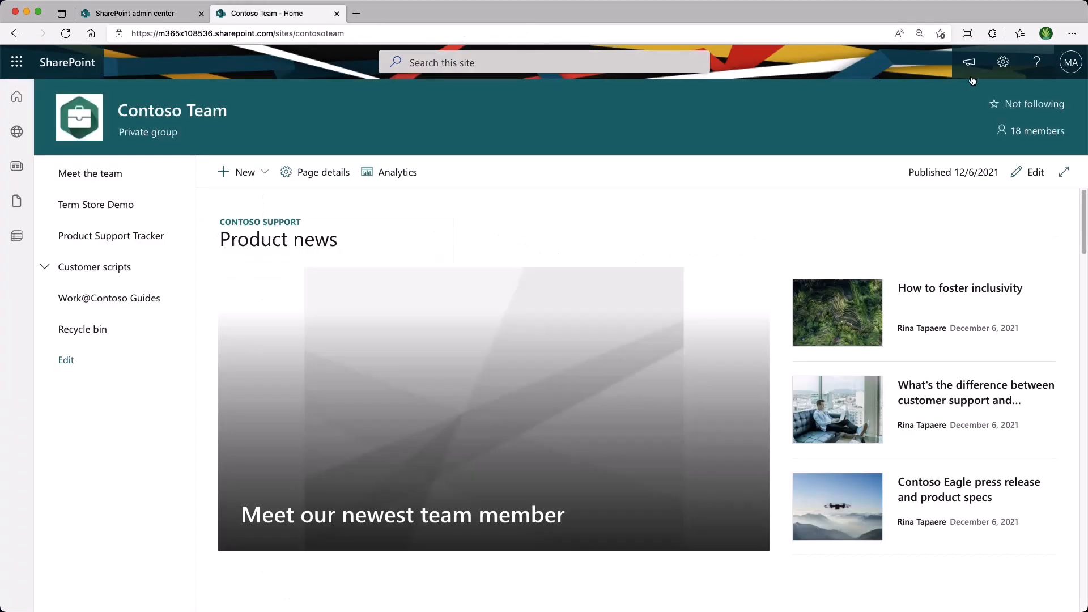
left_click(1002, 63)
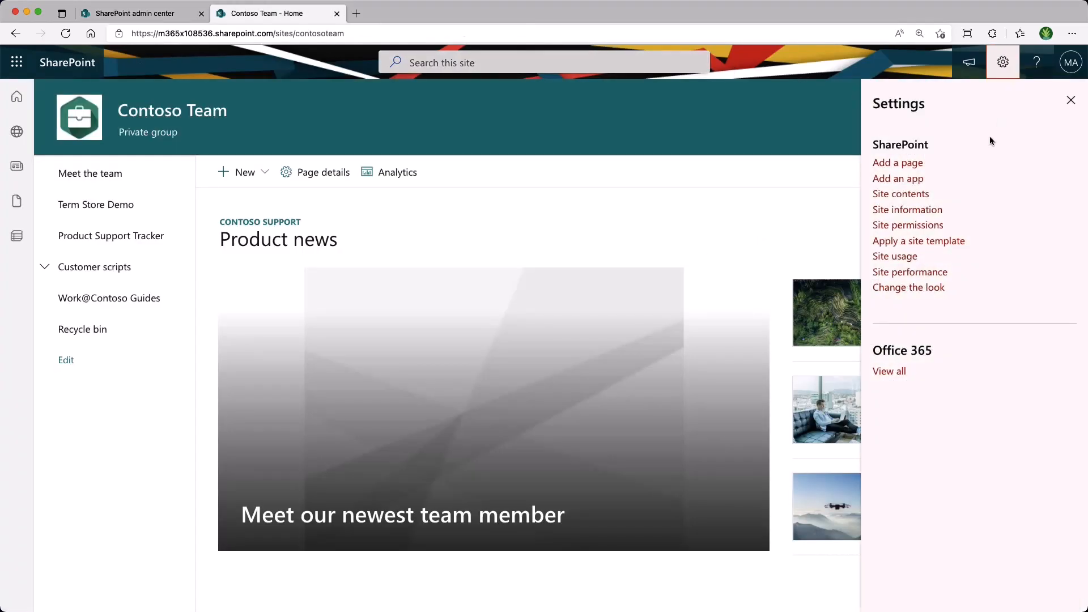
left_click(907, 210)
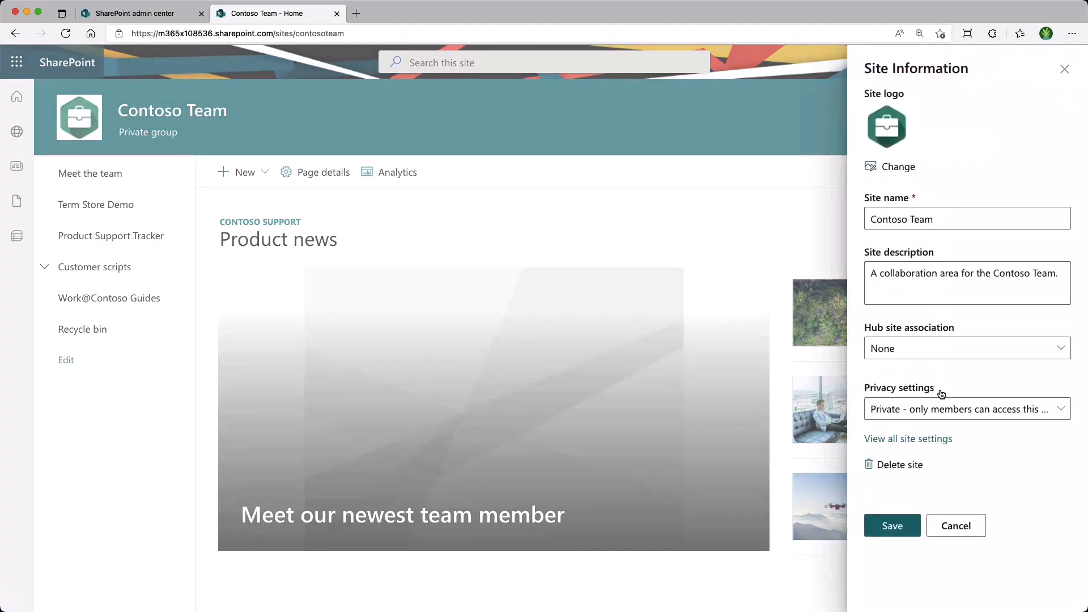
left_click(908, 439)
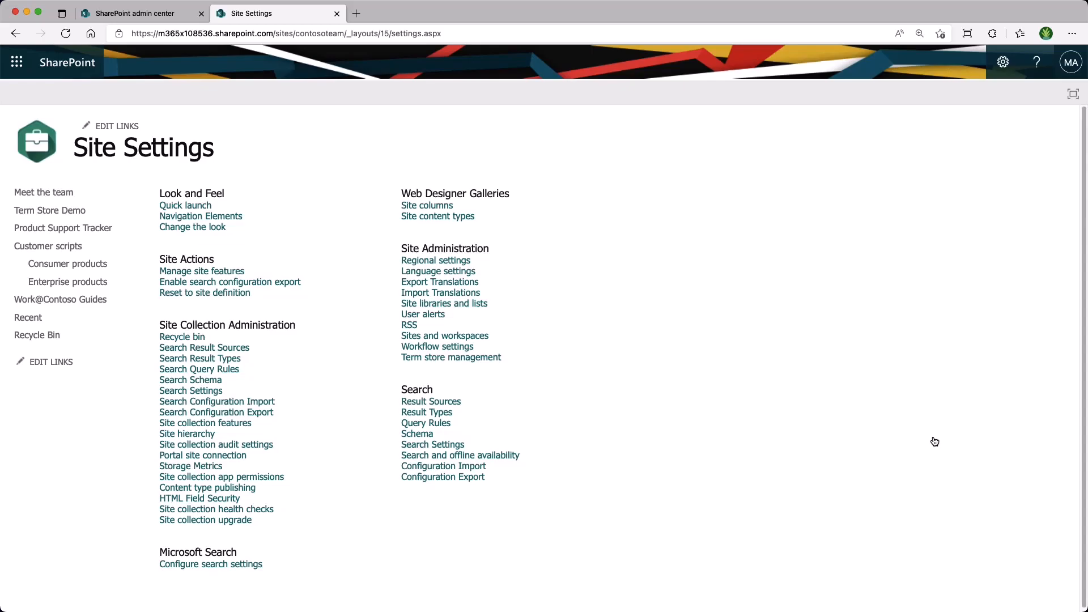
mouse_move(450, 357)
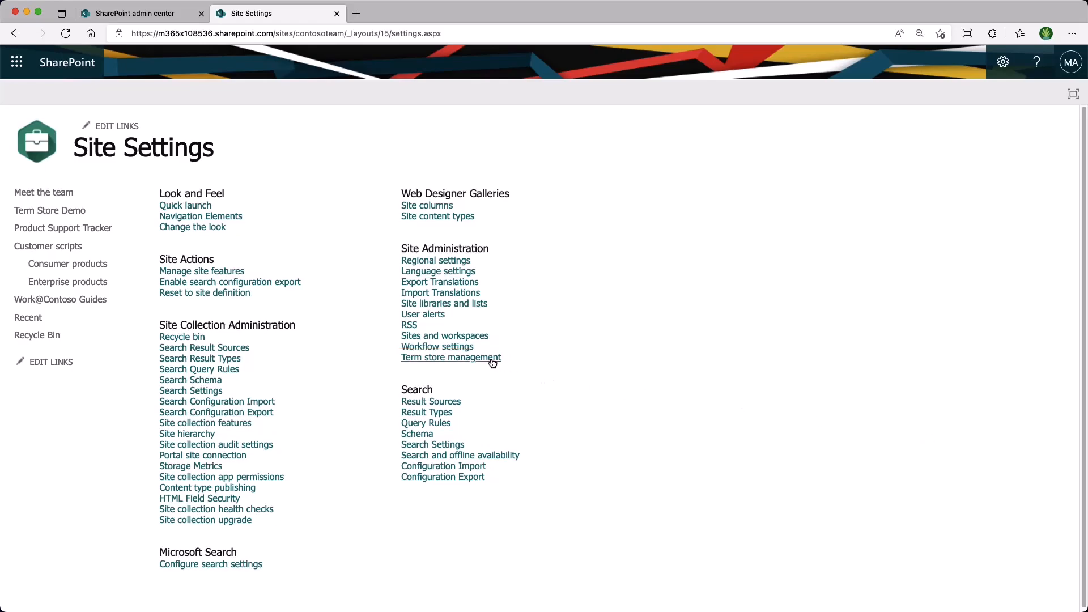
left_click(450, 357)
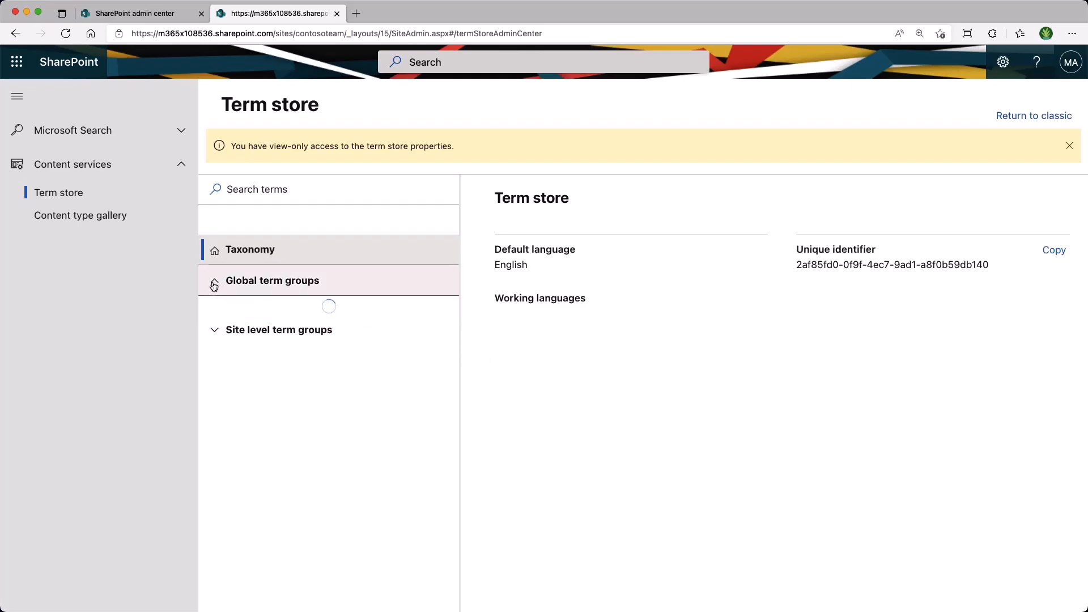
Step: Browse Global People > Department terms, then collapse Global and show empty site-level groups
left_click(272, 281)
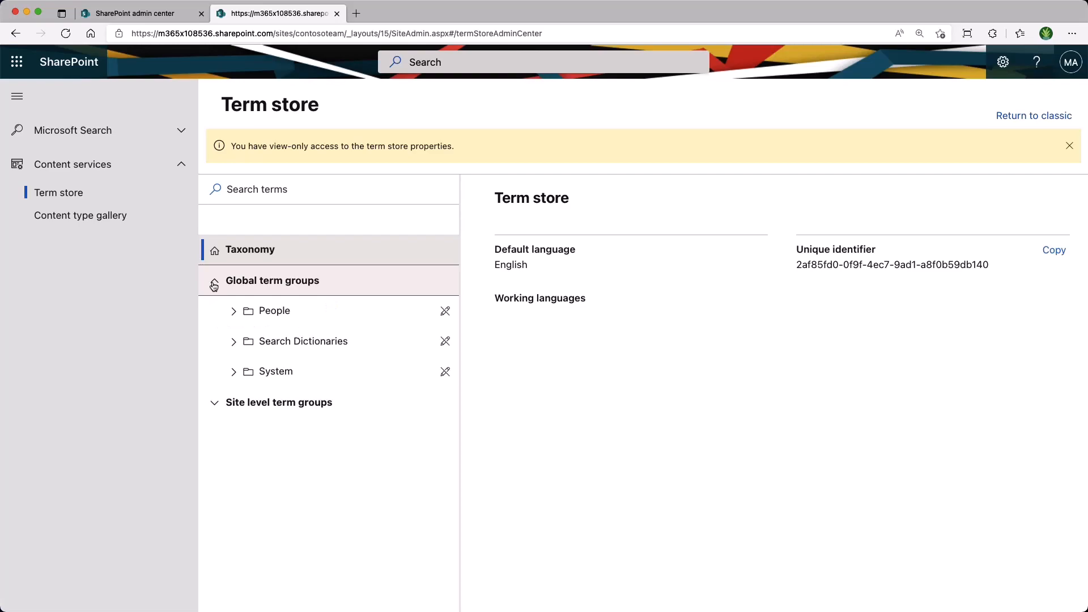
left_click(275, 310)
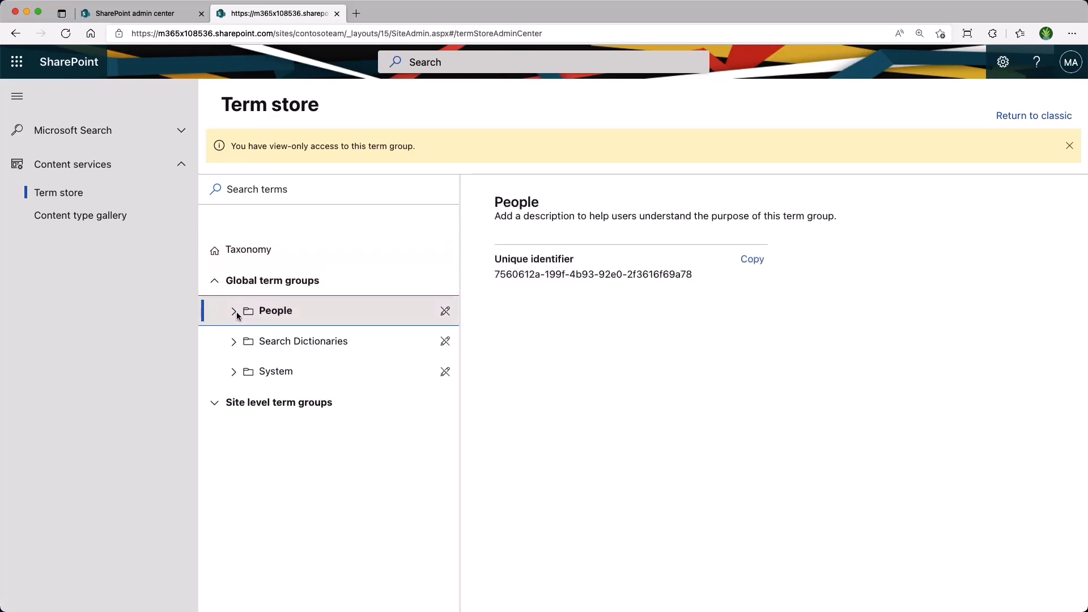
left_click(234, 310)
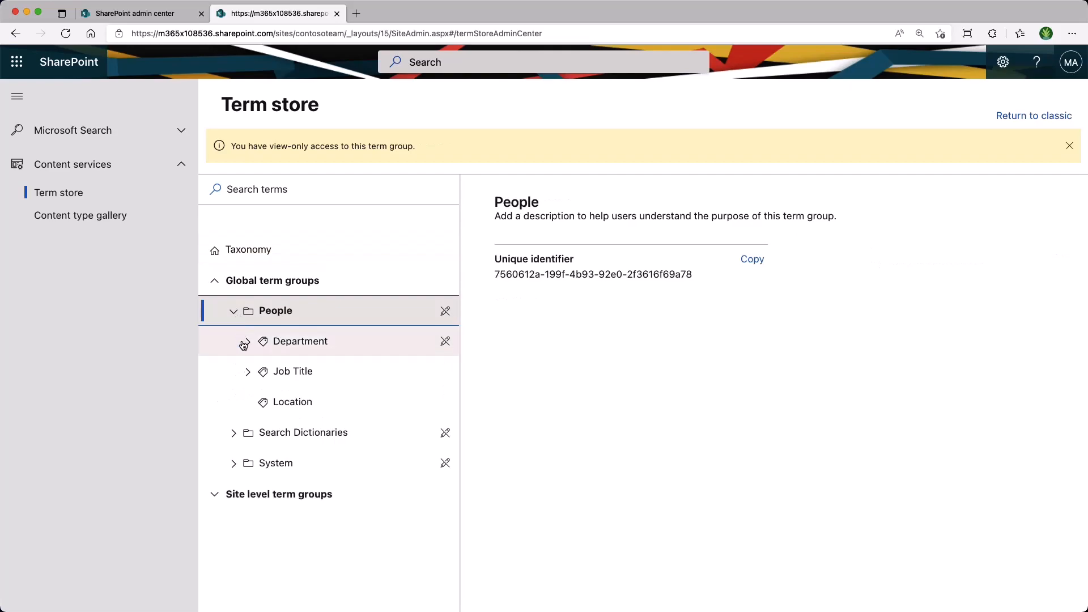
left_click(247, 340)
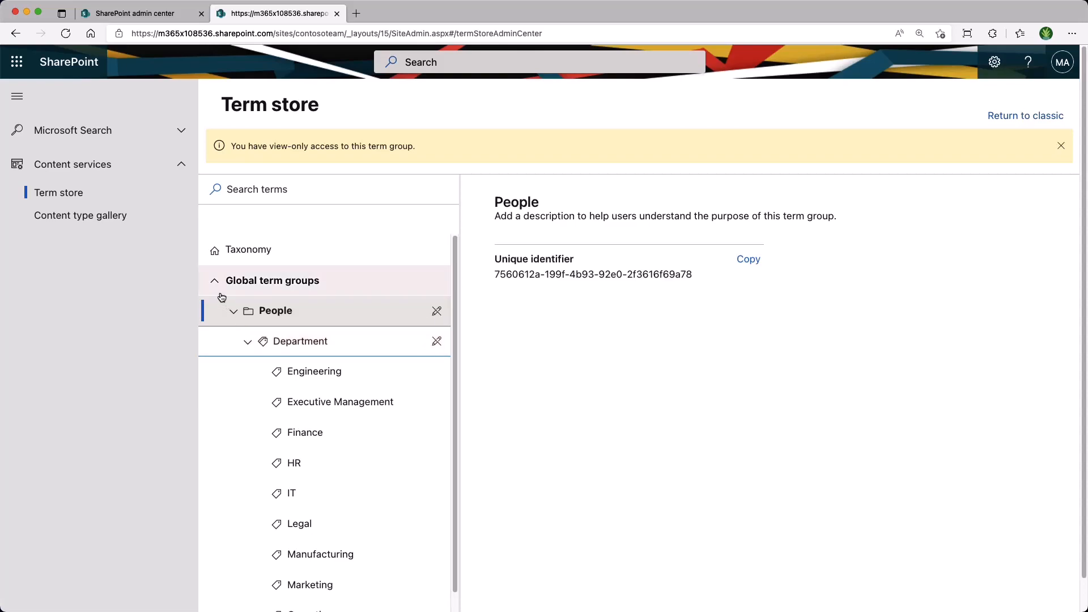
left_click(214, 281)
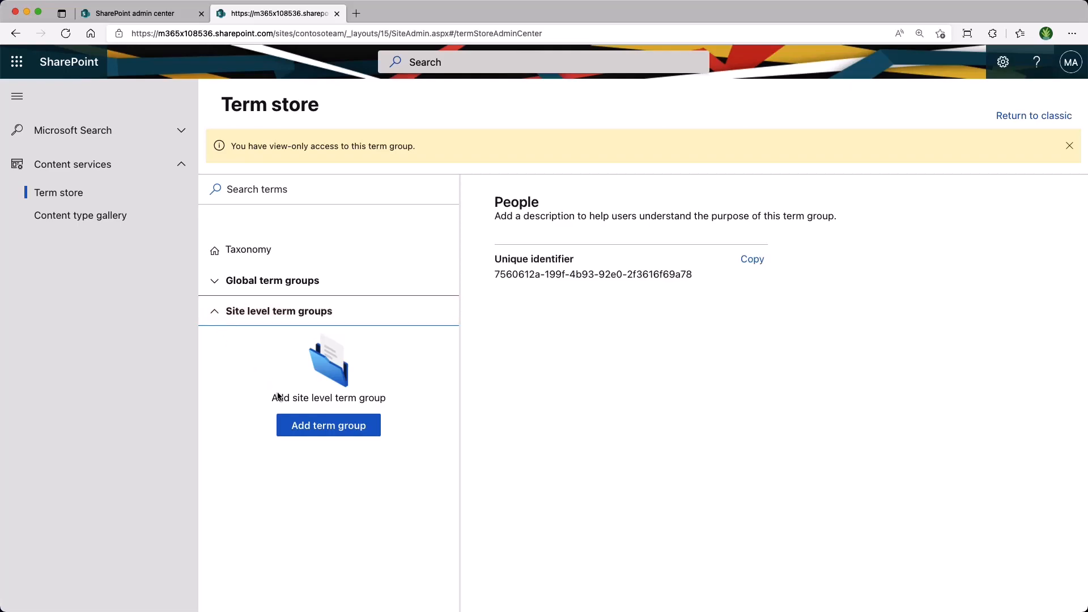
Step: Add the site-level term group 'My Term Group' and view its details
left_click(328, 425)
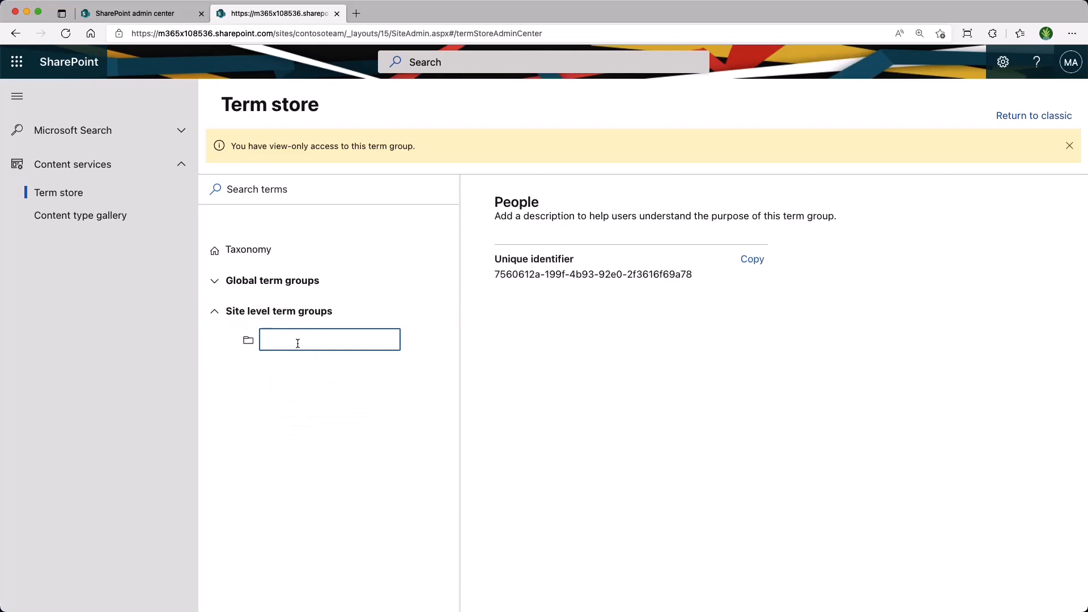
type("My Term")
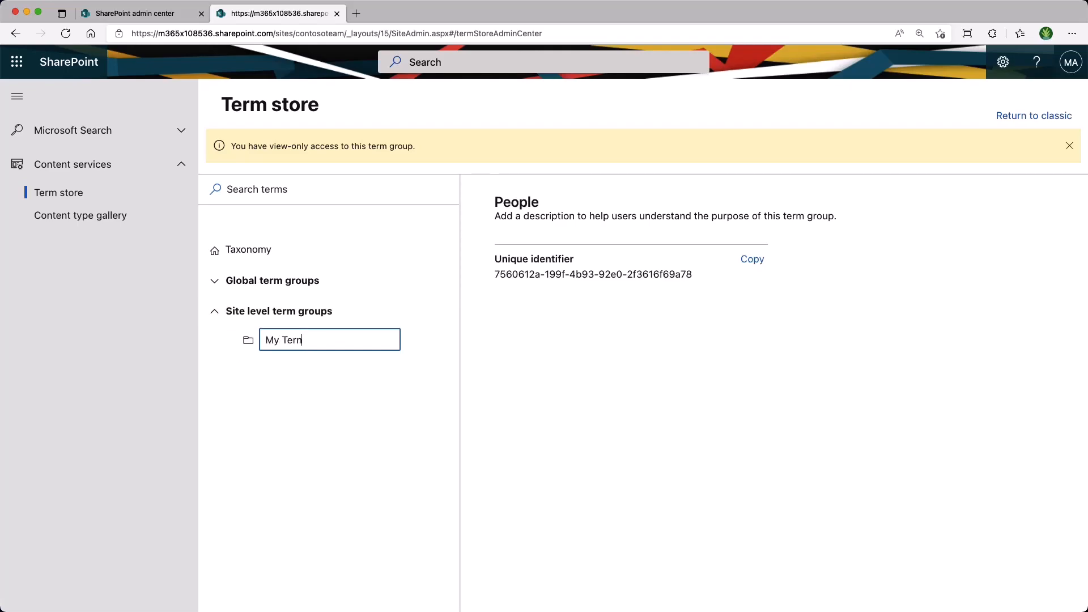
type("Group")
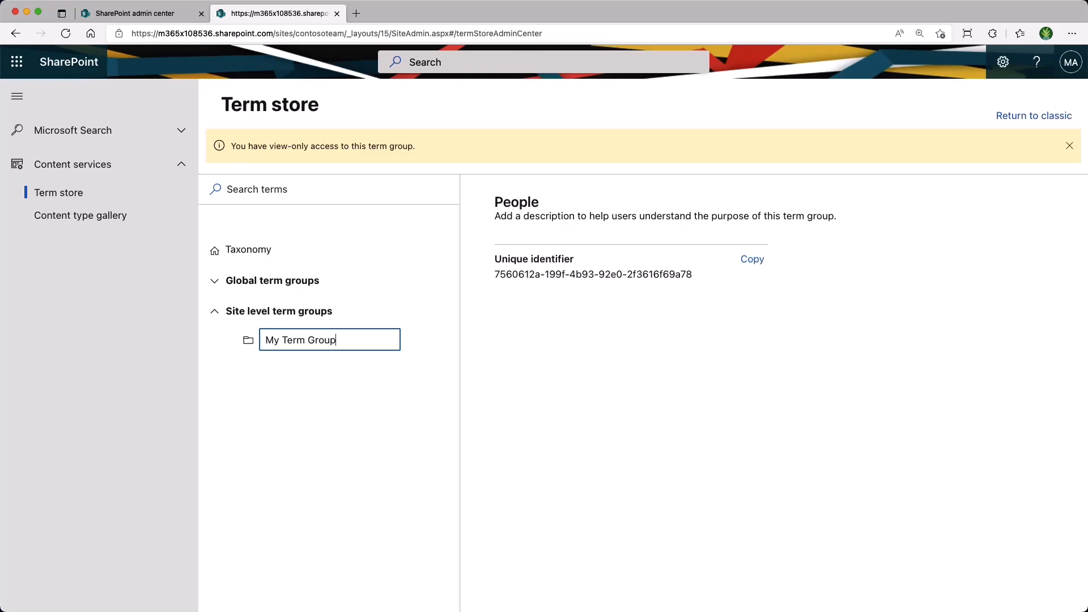
key("Return")
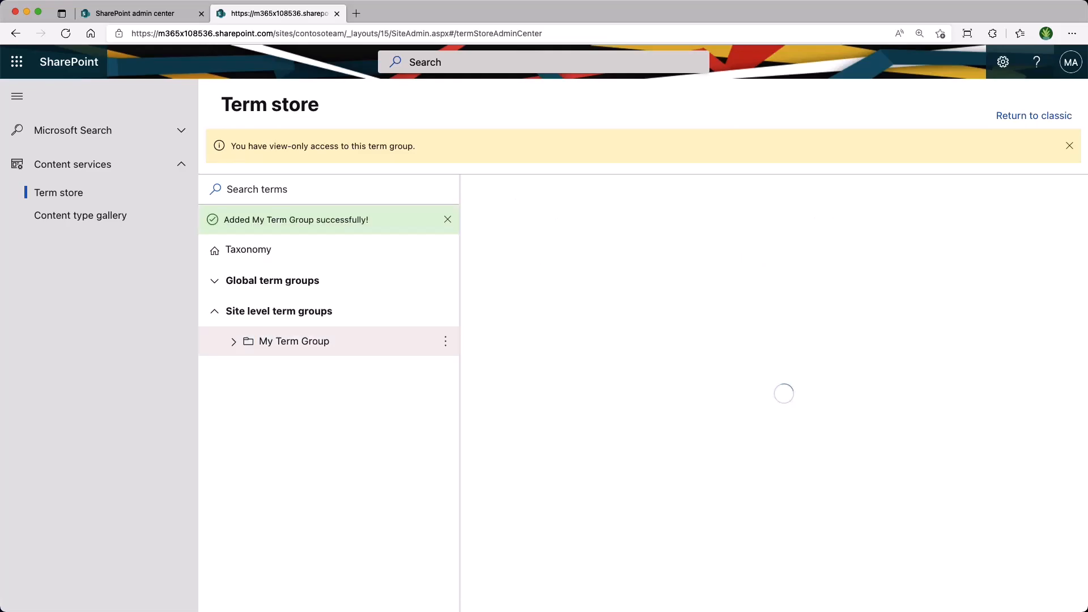
left_click(294, 340)
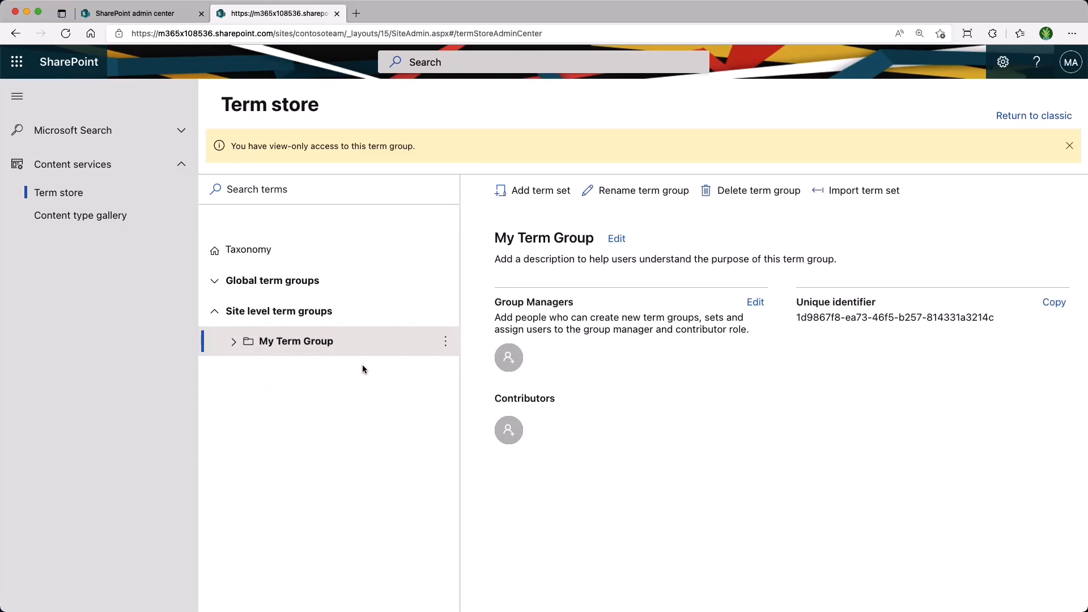
Step: Create the term set 'My Term Set' under My Term Group and show its actions
left_click(445, 341)
type("My Te")
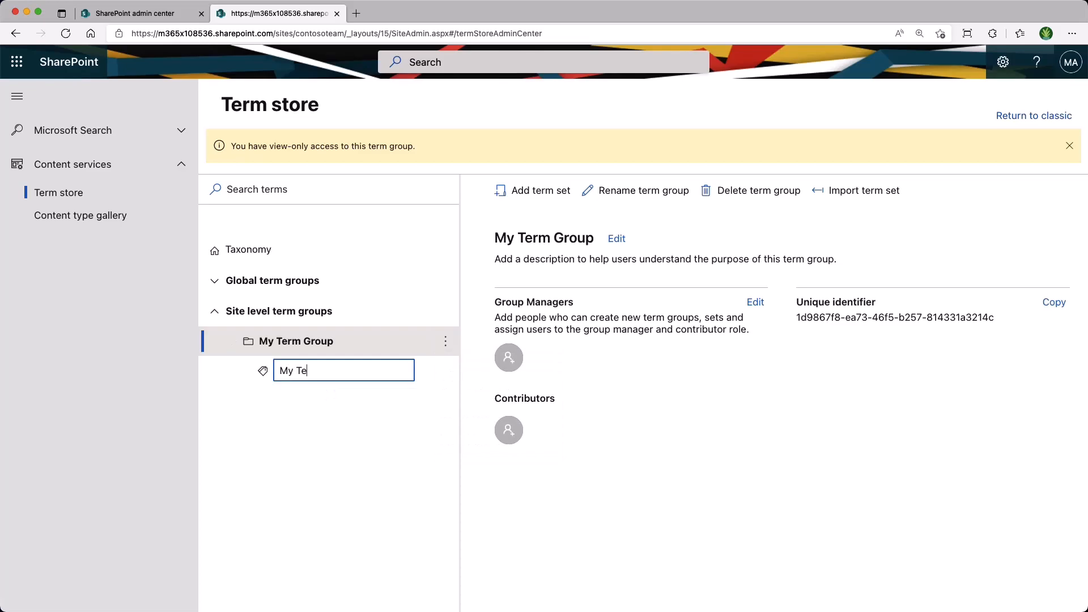
type("rm Set")
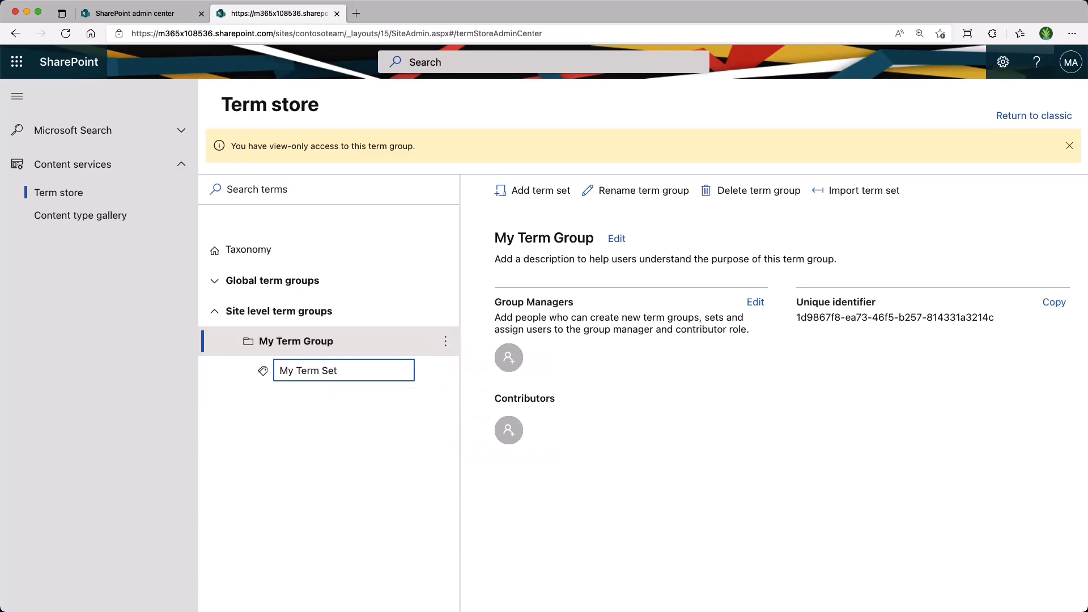
key("Return")
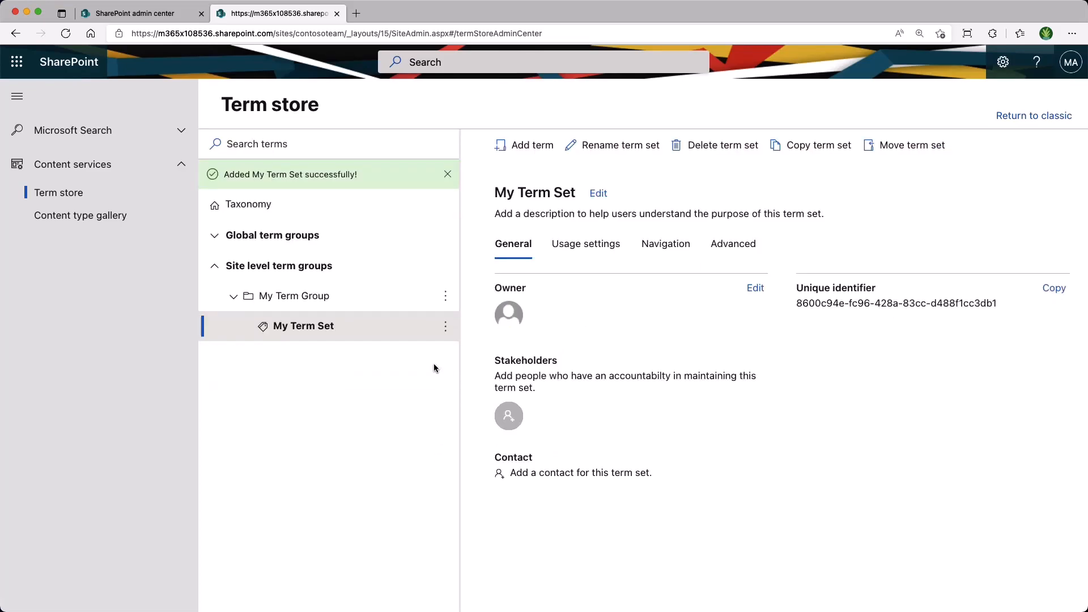
left_click(446, 327)
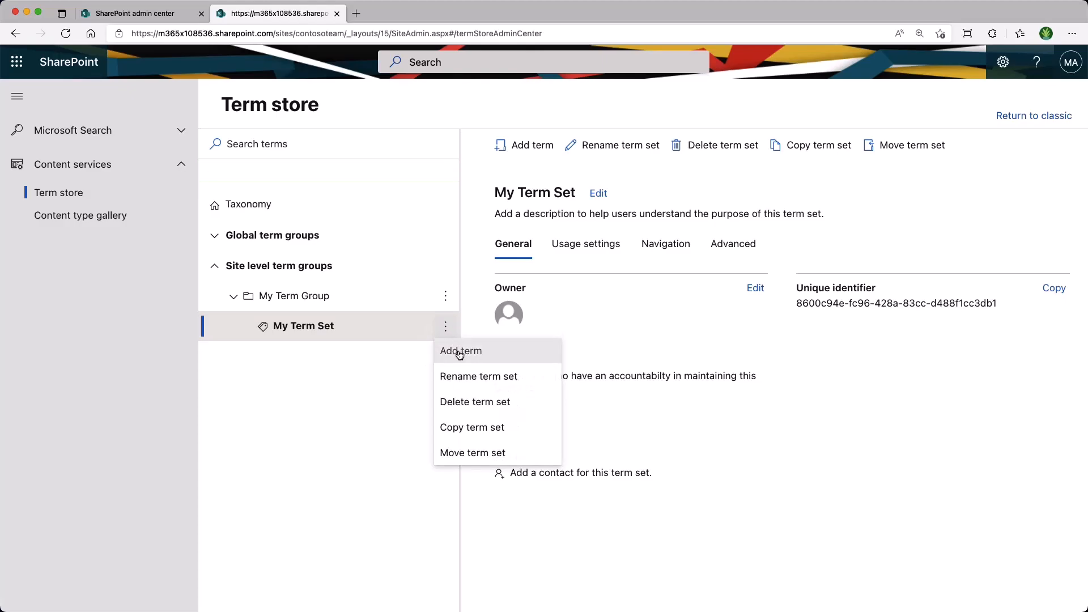
Step: Add Term1 to My Term Set and start a second term named Term2
left_click(460, 350)
type("Term1")
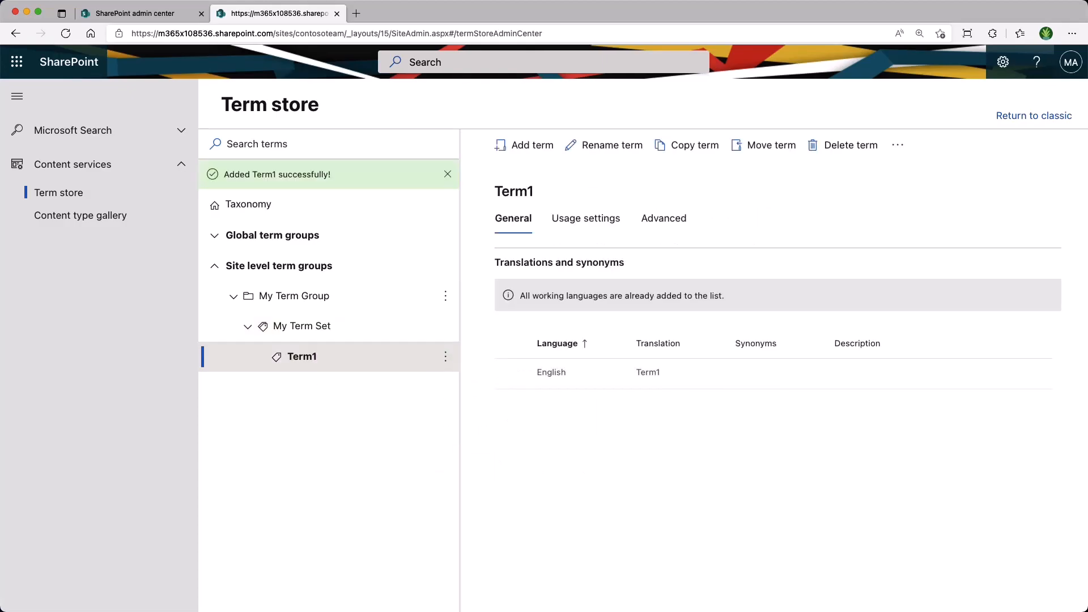
left_click(531, 145)
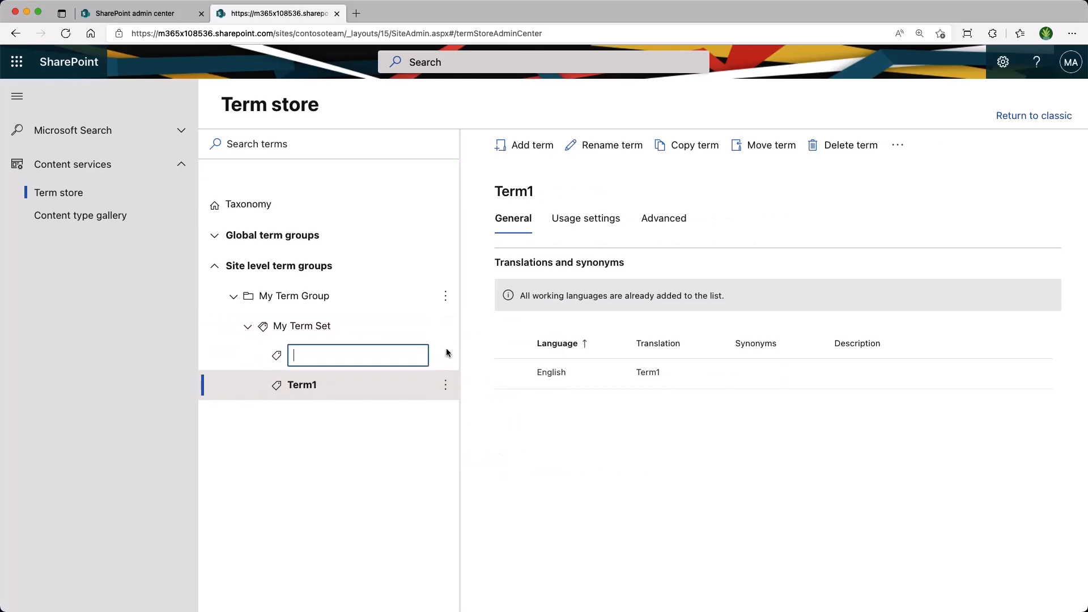
type("Term2")
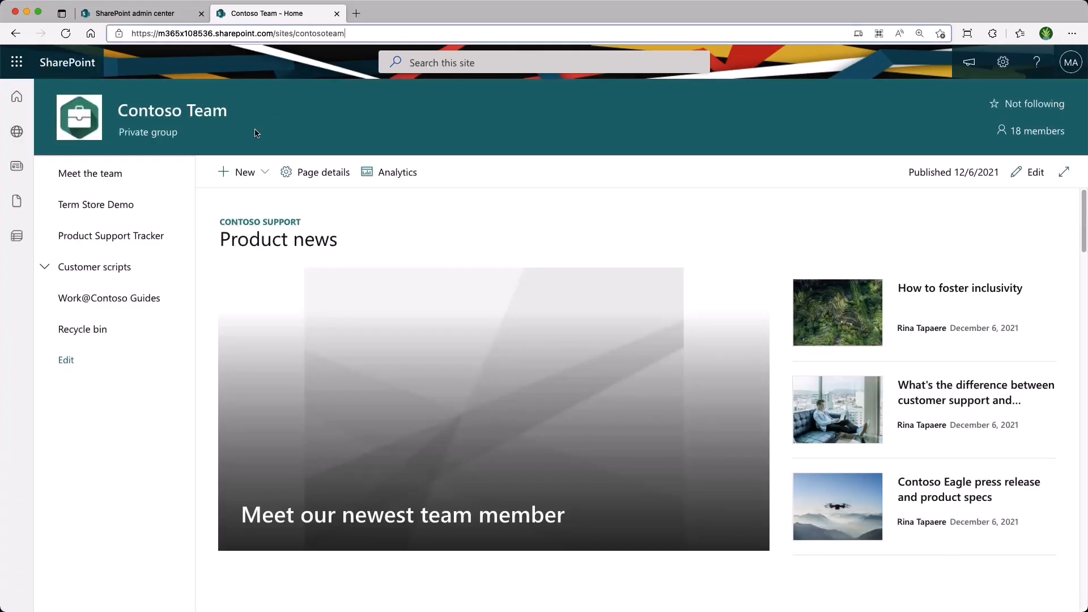
Step: Open the Term Store Demo library from the Contoso Team site navigation
left_click(97, 205)
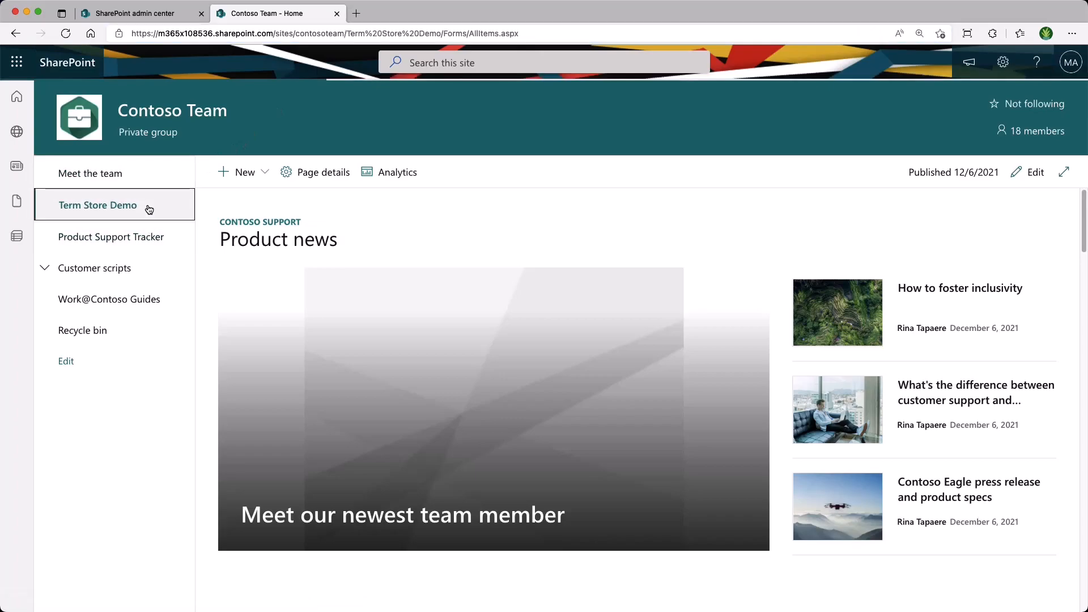
left_click(97, 205)
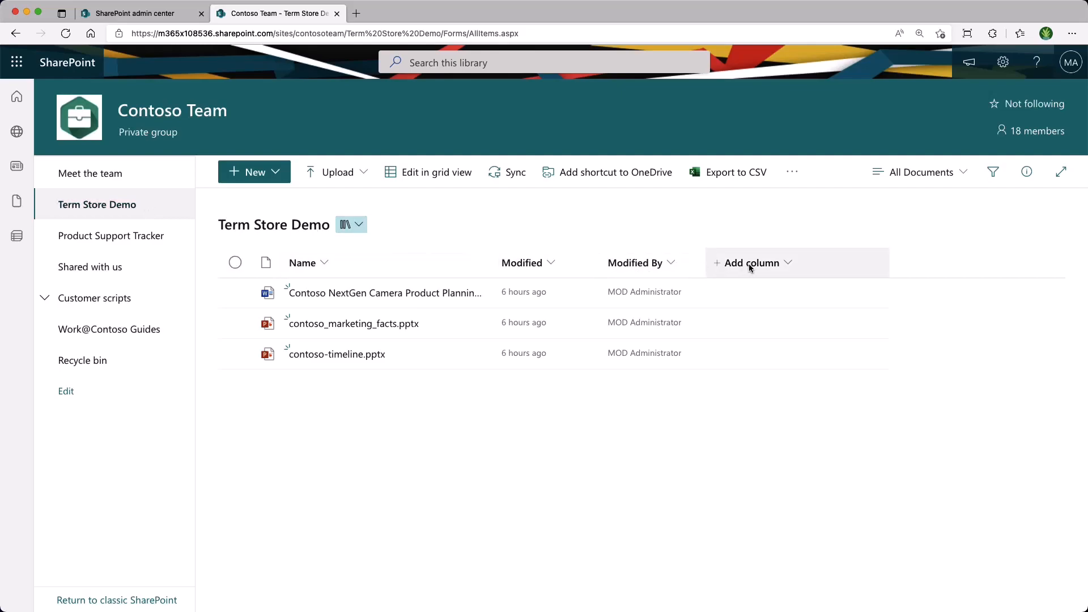
Step: Add a Managed metadata column to the library, naming it 'MMS Column'
left_click(752, 262)
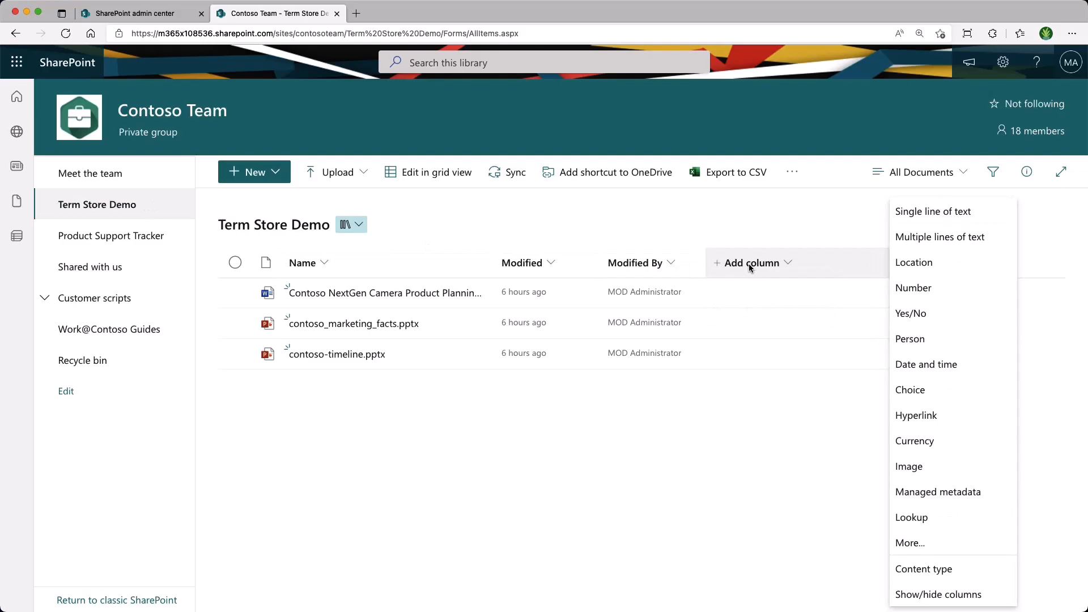
mouse_move(937, 492)
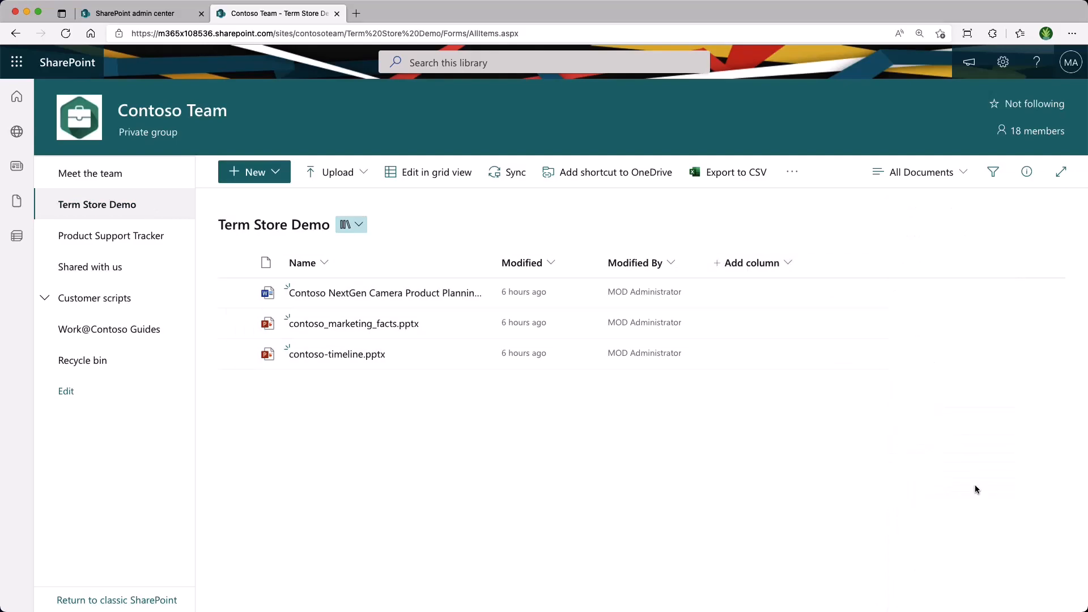
left_click(748, 262)
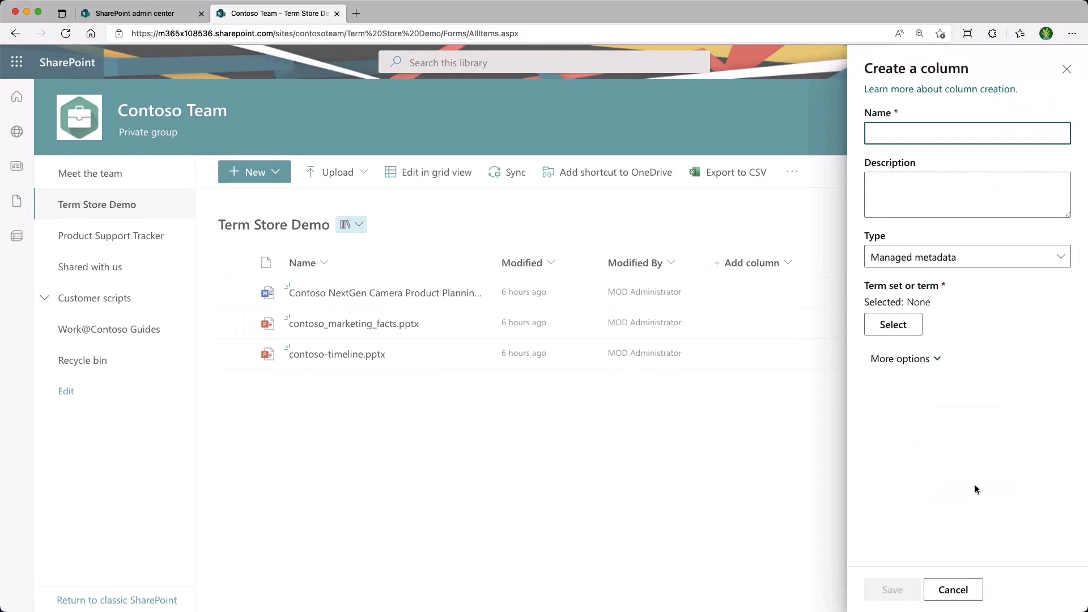
type("MMS Column")
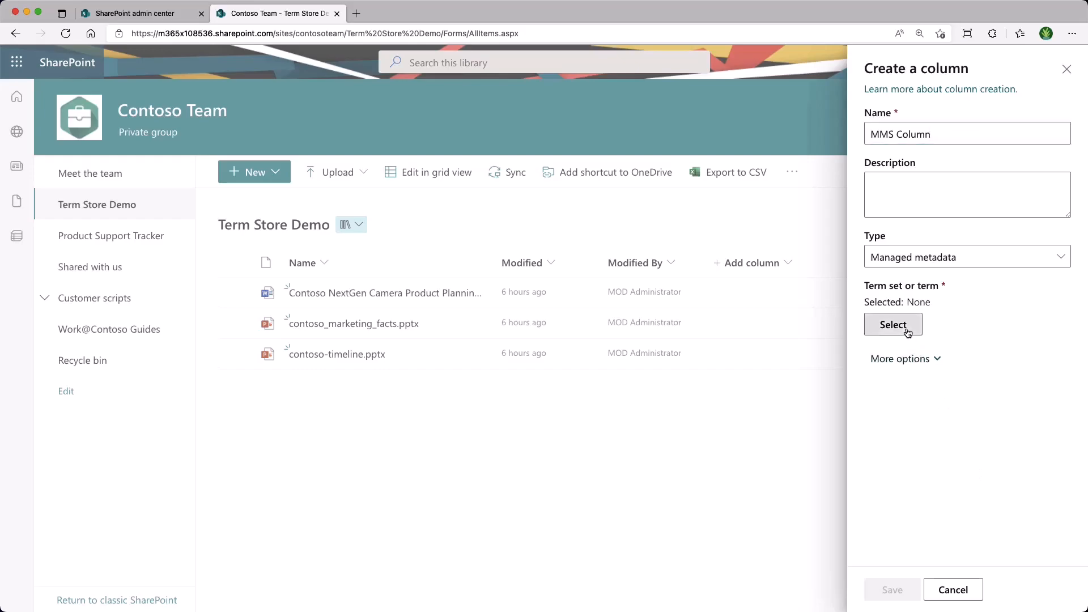
Step: Select My Term Set under My Term Group as MMS Column's term set
left_click(893, 324)
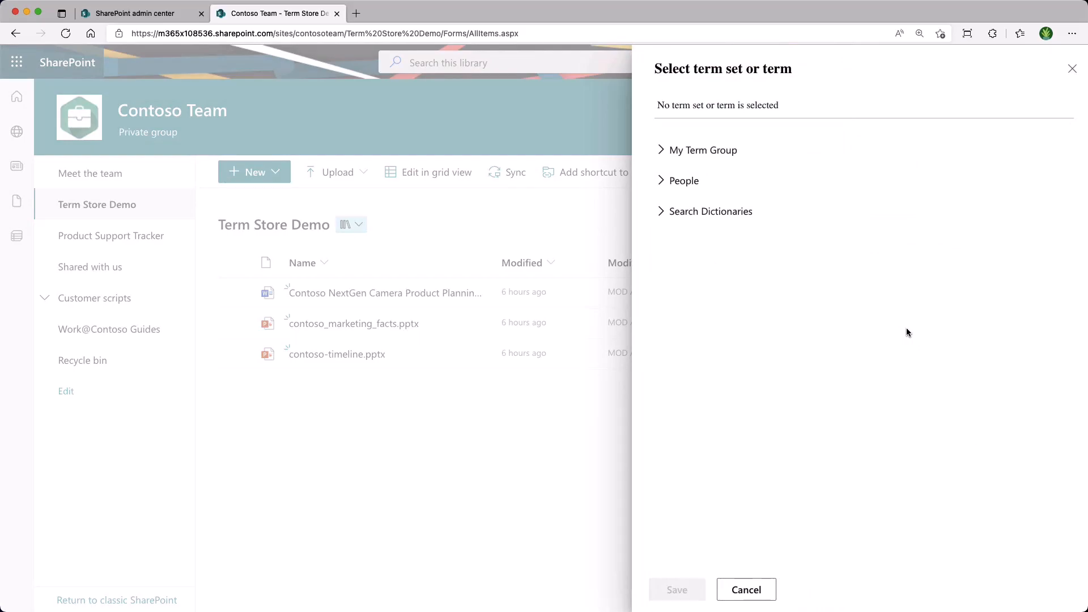
left_click(702, 150)
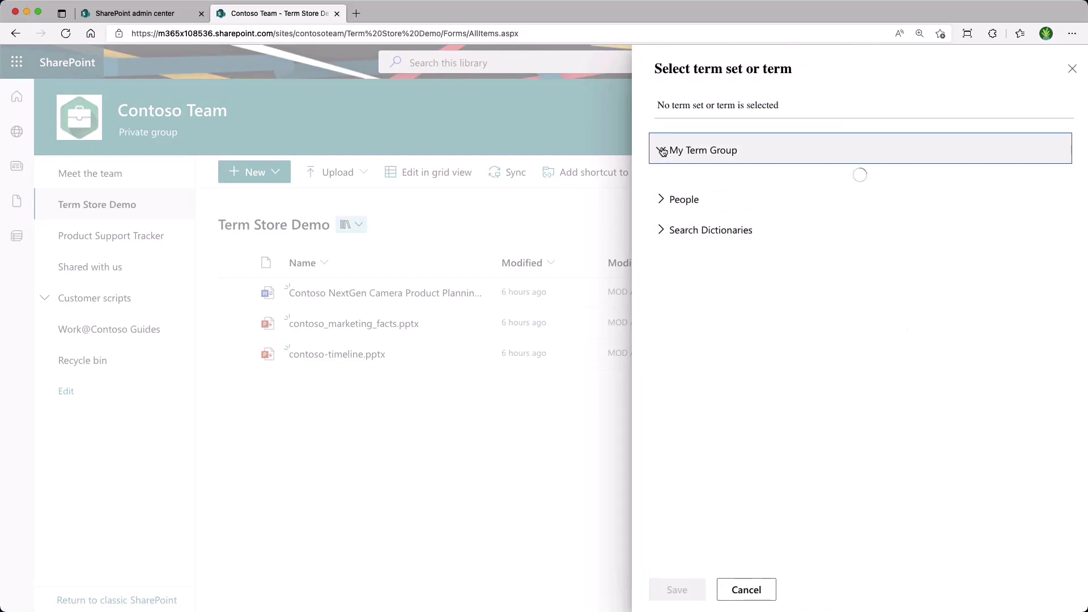
left_click(662, 150)
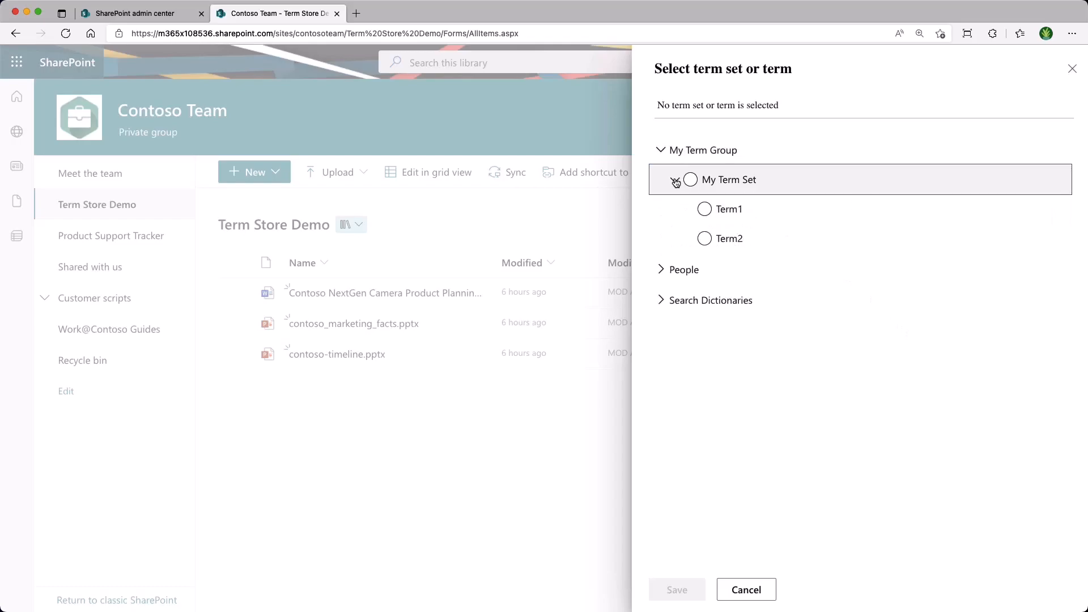
left_click(690, 180)
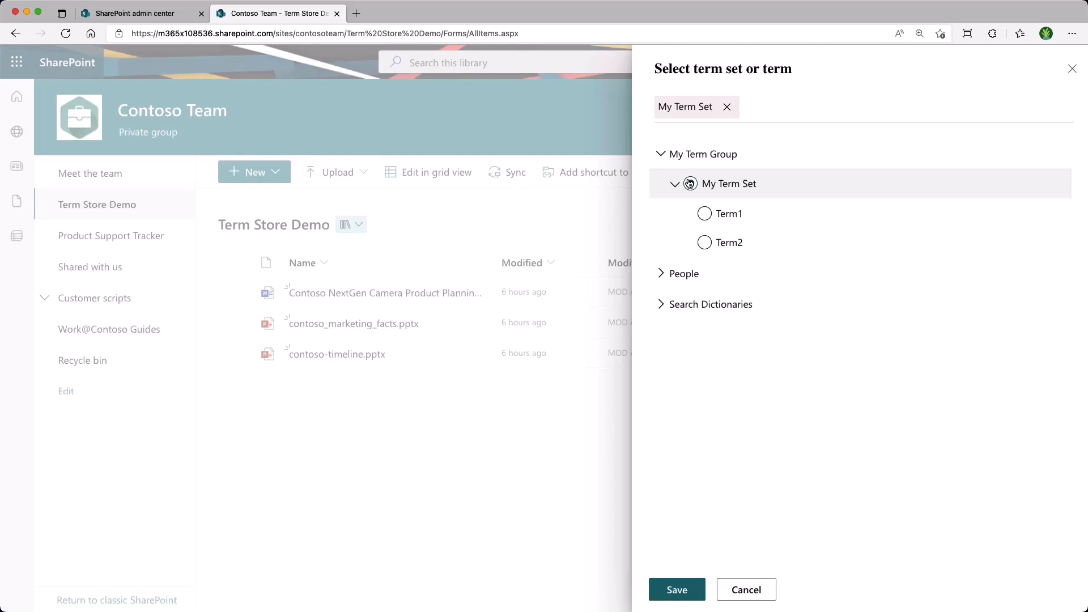
left_click(690, 183)
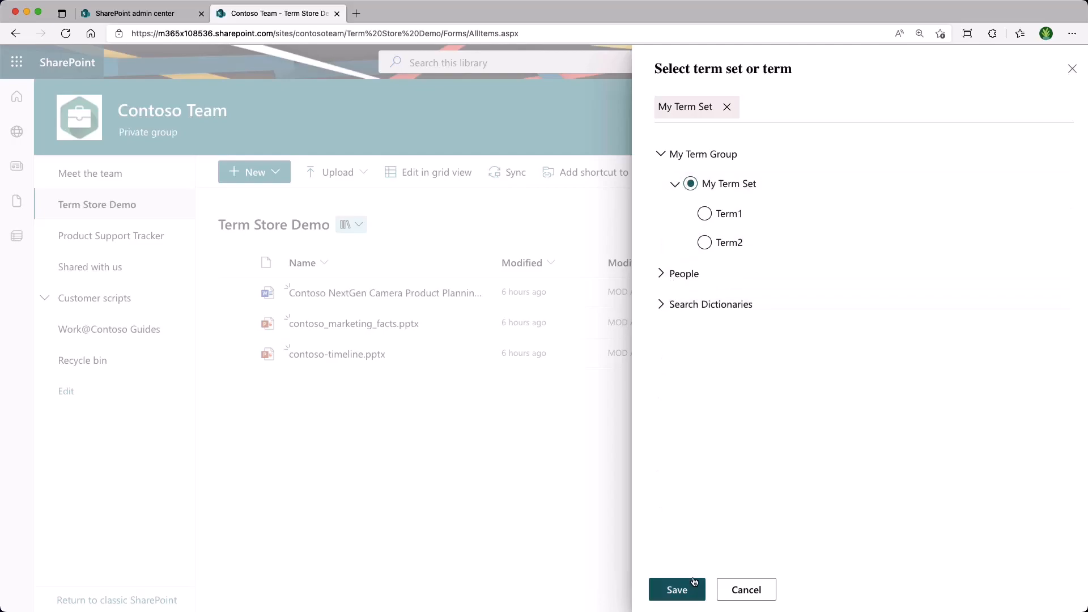
left_click(677, 590)
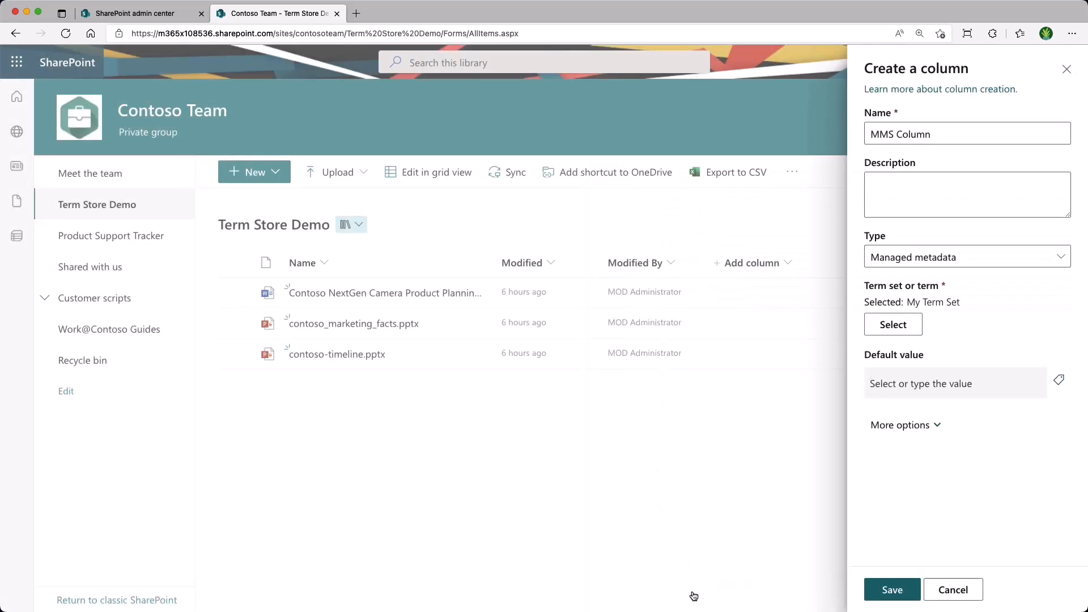
mouse_move(802, 510)
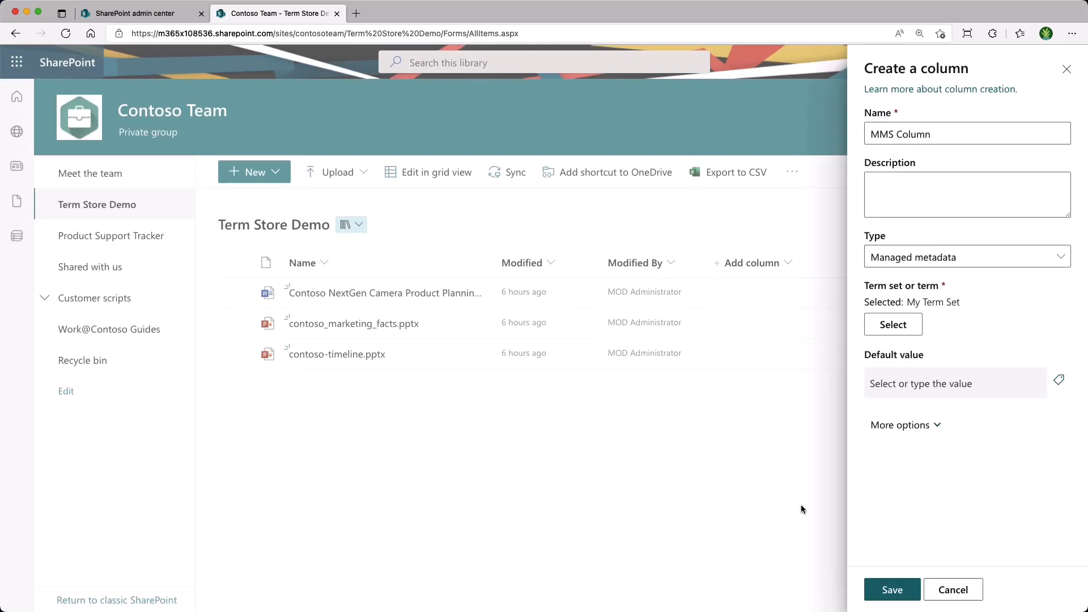
Step: Save the MMS Column with default settings after reviewing the expanded More options
left_click(905, 424)
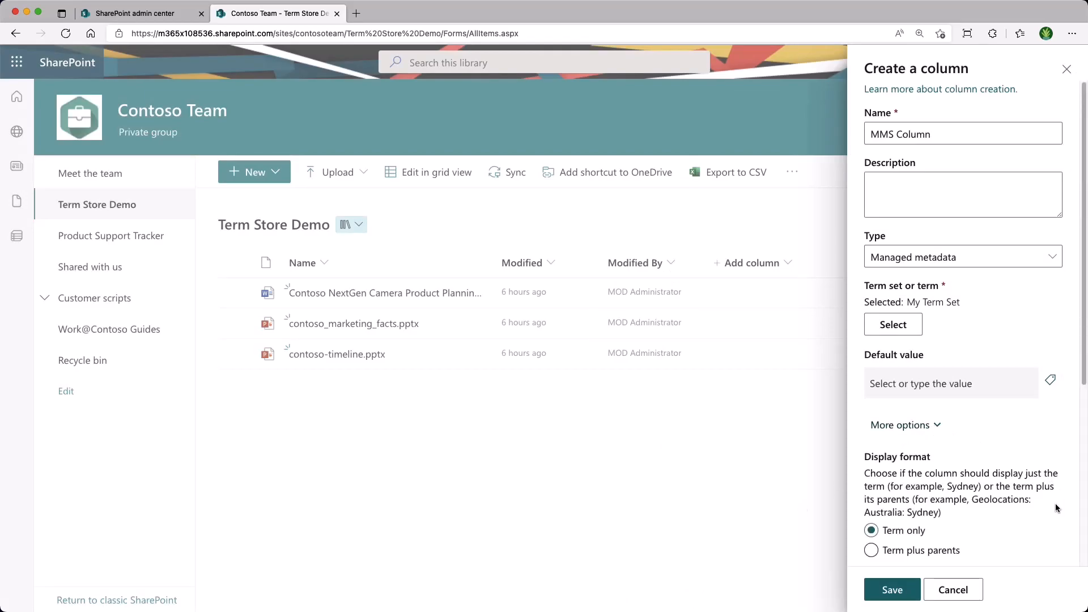
scroll("down", 3)
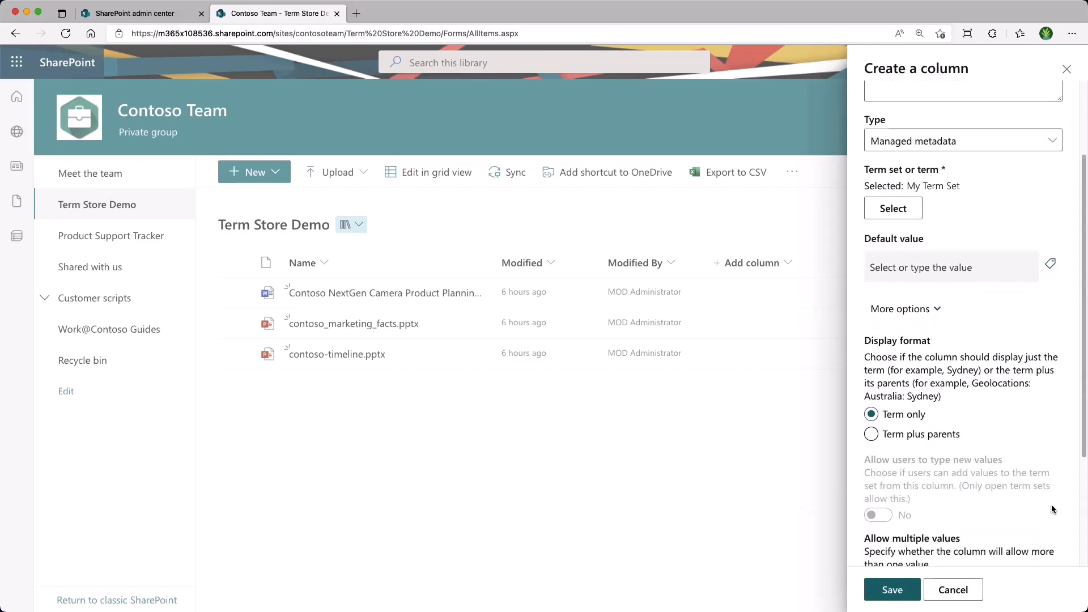
scroll("down", 3)
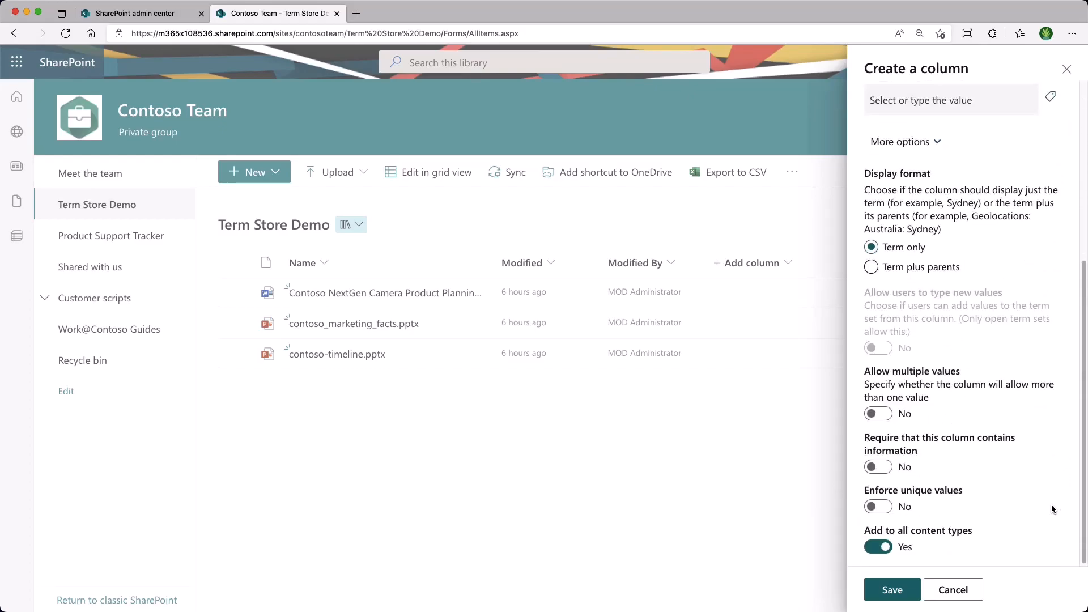
mouse_move(981, 539)
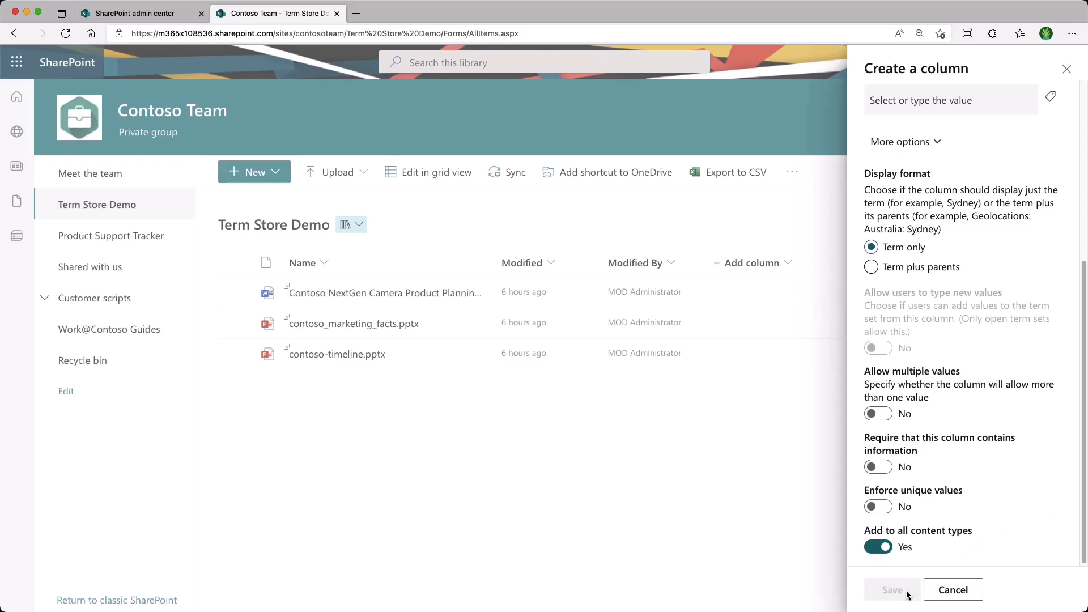
left_click(892, 589)
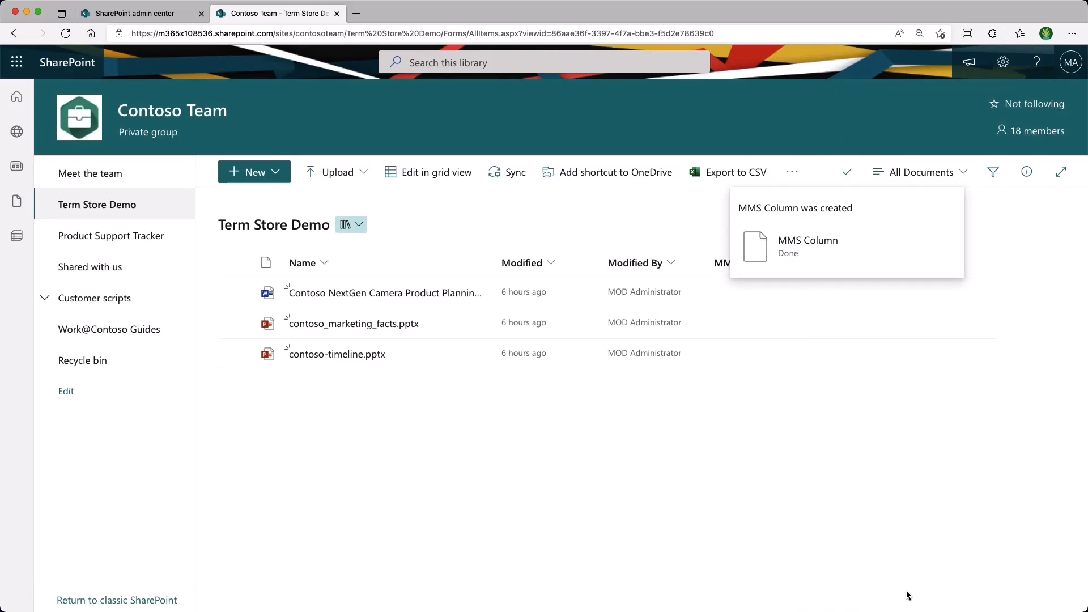
mouse_move(730, 292)
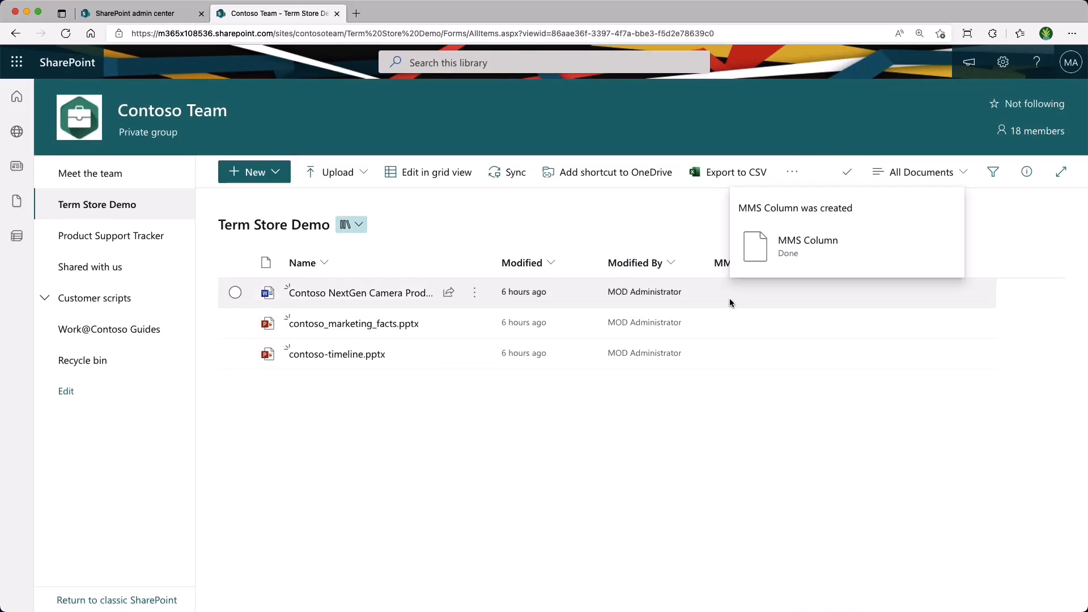
Step: Set the Contoso NextGen Camera Product Planning document's MMS Column to Term2
left_click(235, 293)
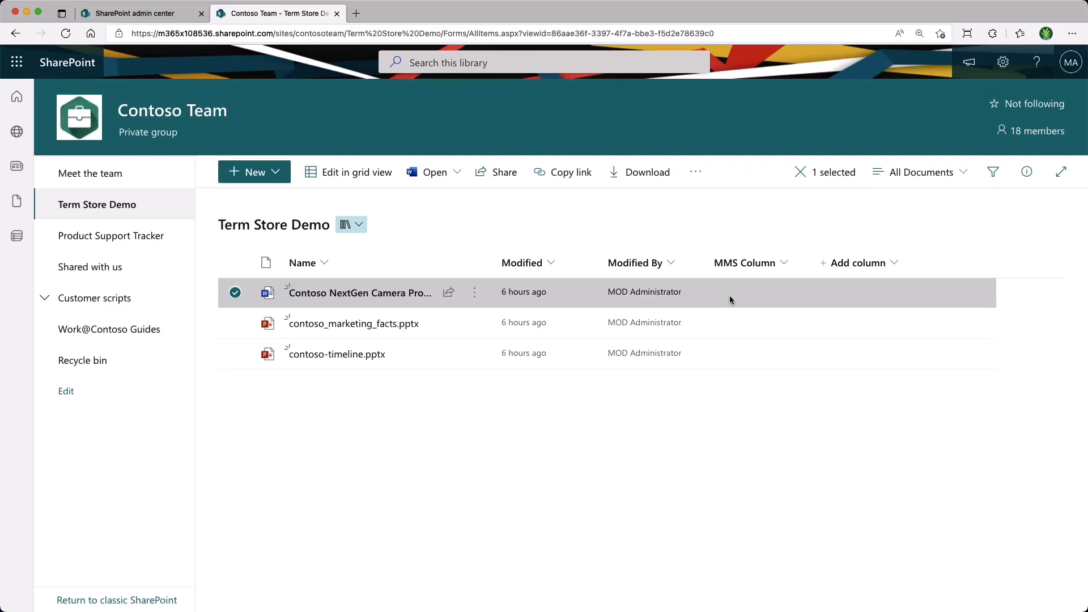
left_click(1027, 173)
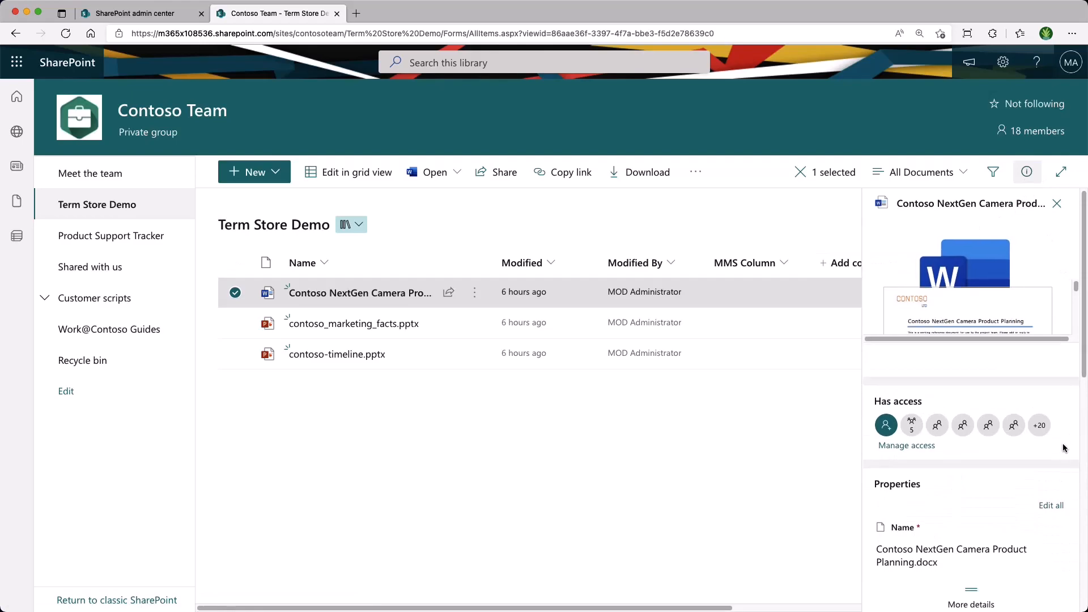
scroll("down", 3)
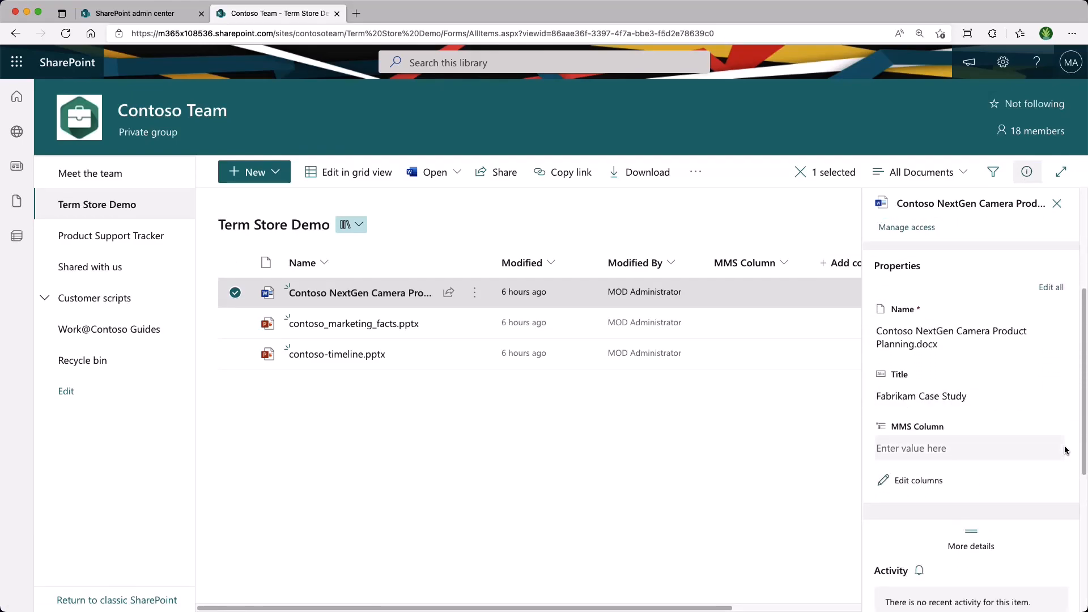
left_click(958, 449)
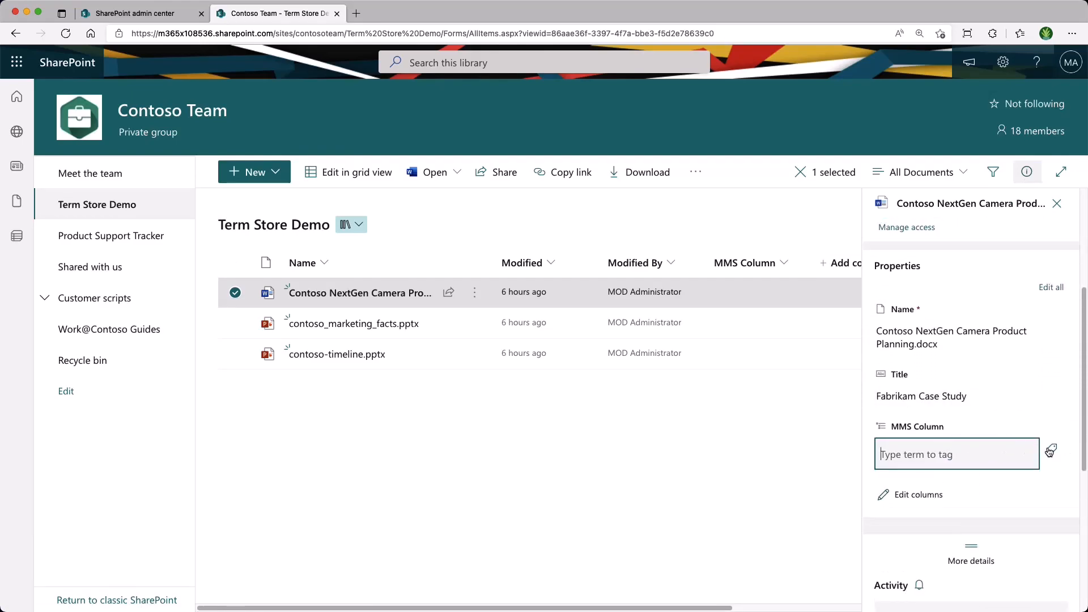
left_click(1050, 454)
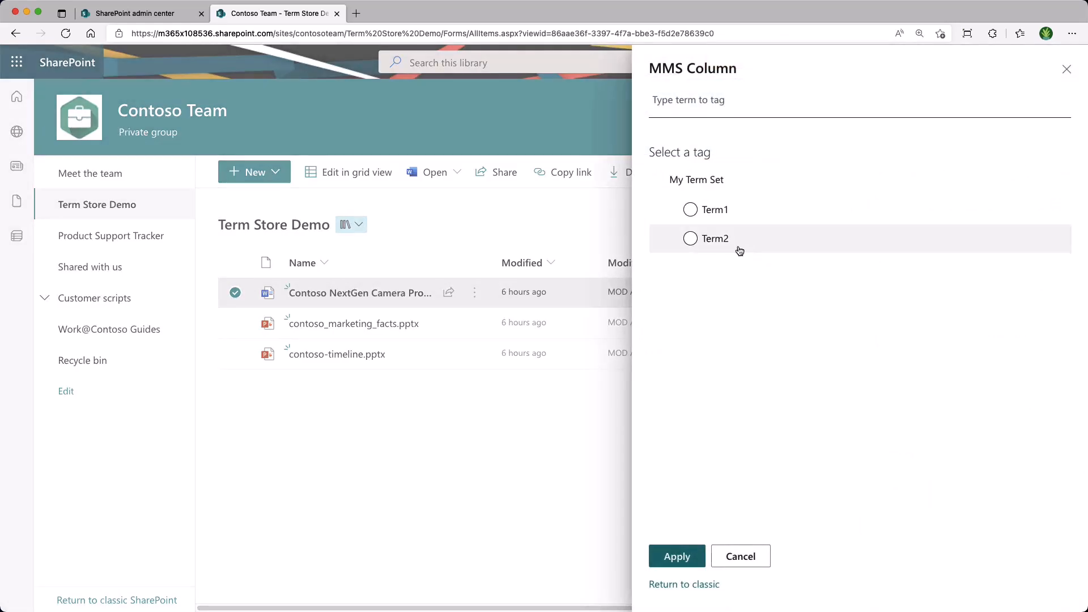
left_click(690, 238)
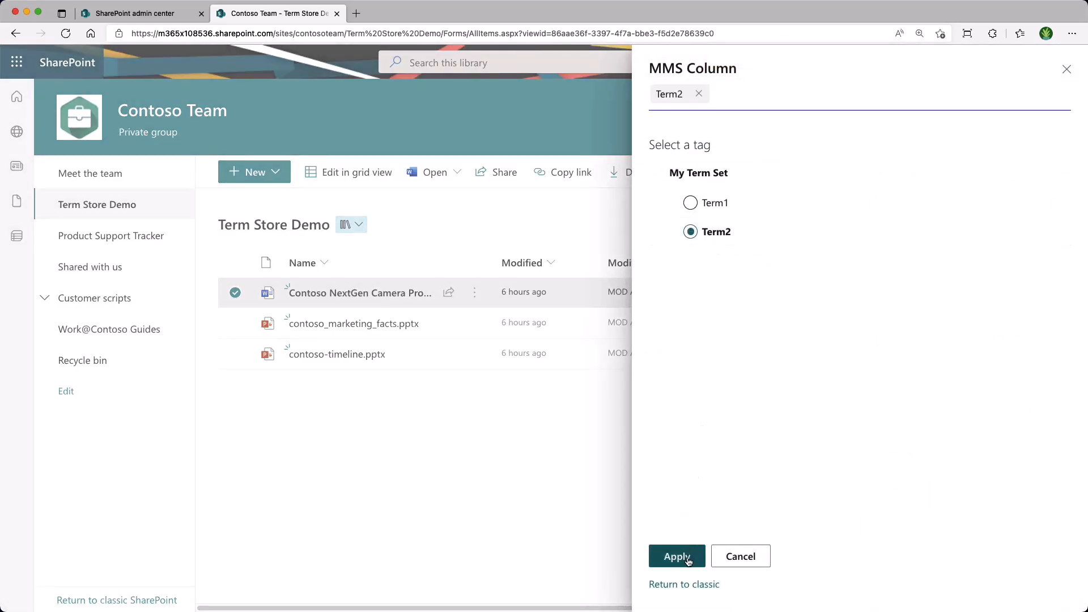
left_click(677, 556)
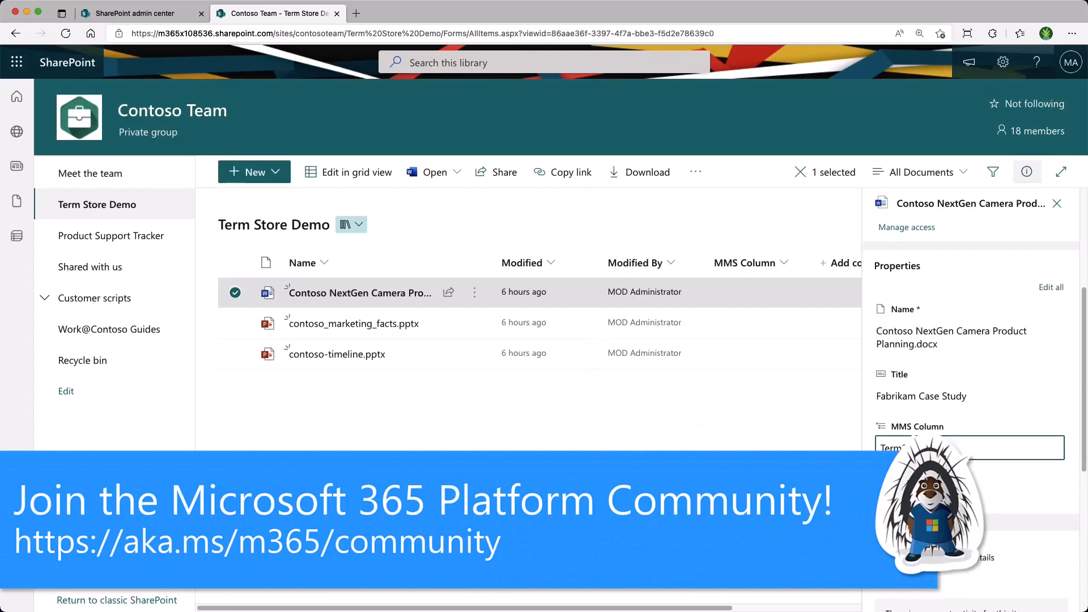